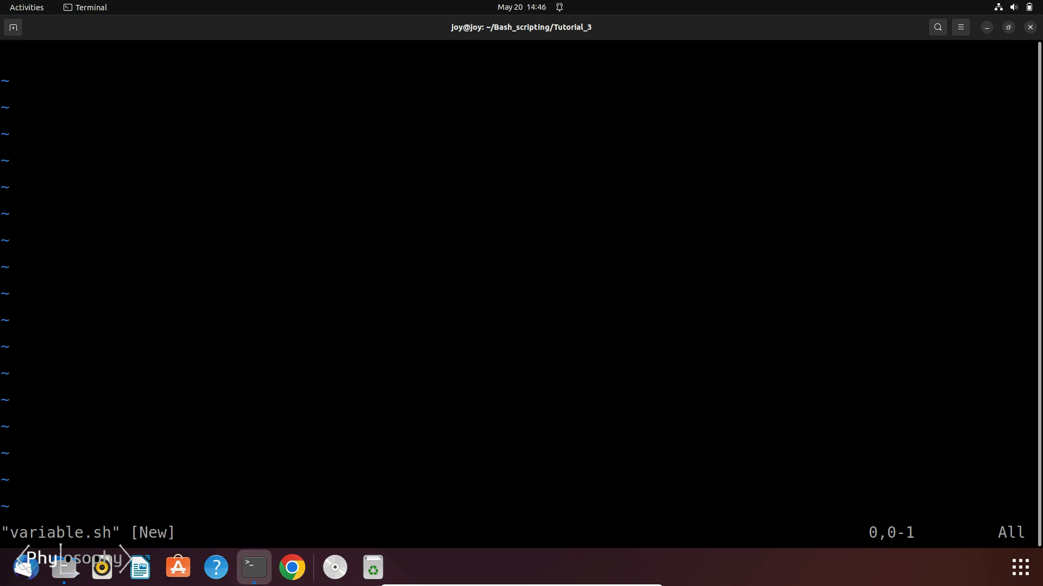
Start variable.sh with #!/bin/bash, a '# Variable assignments' comment, and begin the name line.
{"action": "type", "text": "#!/bin/bash"}
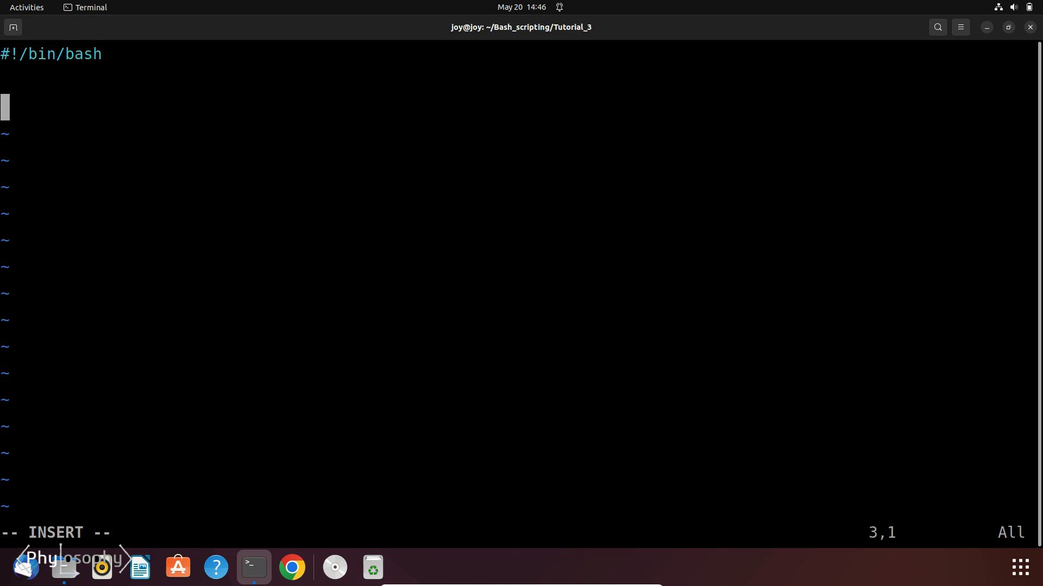
{"action": "type", "text": "# Variable"}
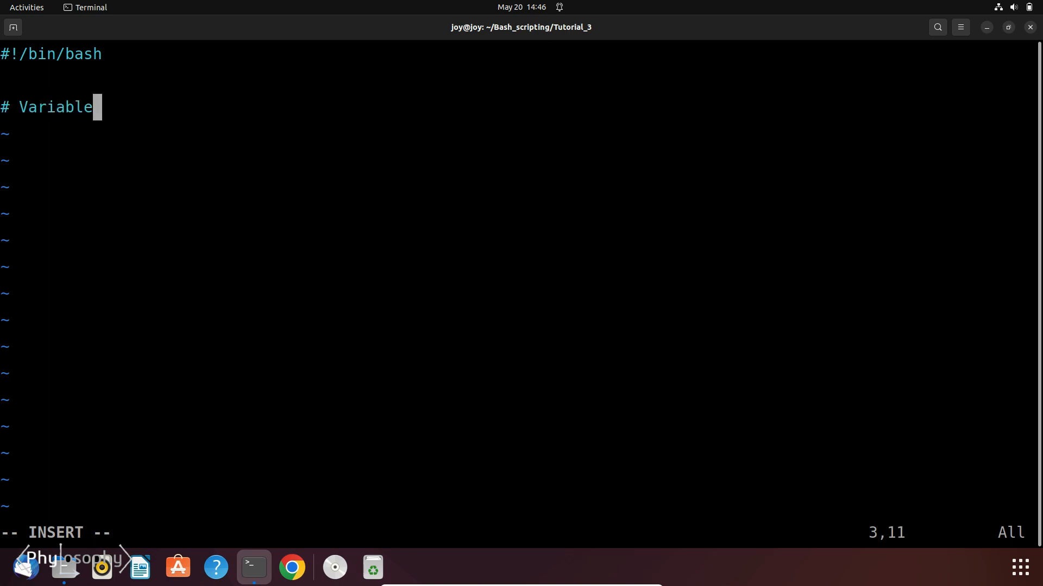
{"action": "type", "text": "assignments"}
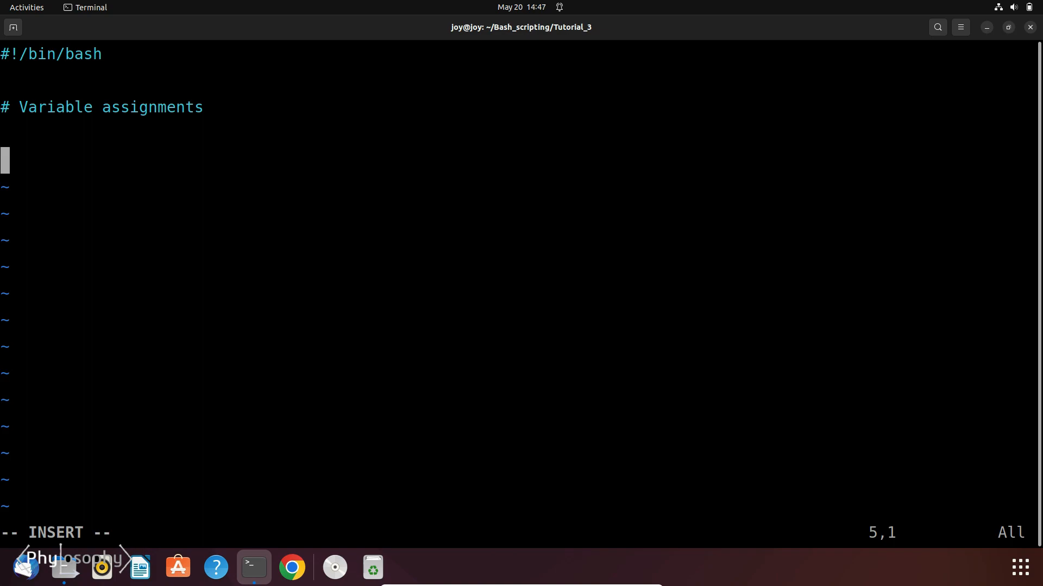
{"action": "type", "text": "name"}
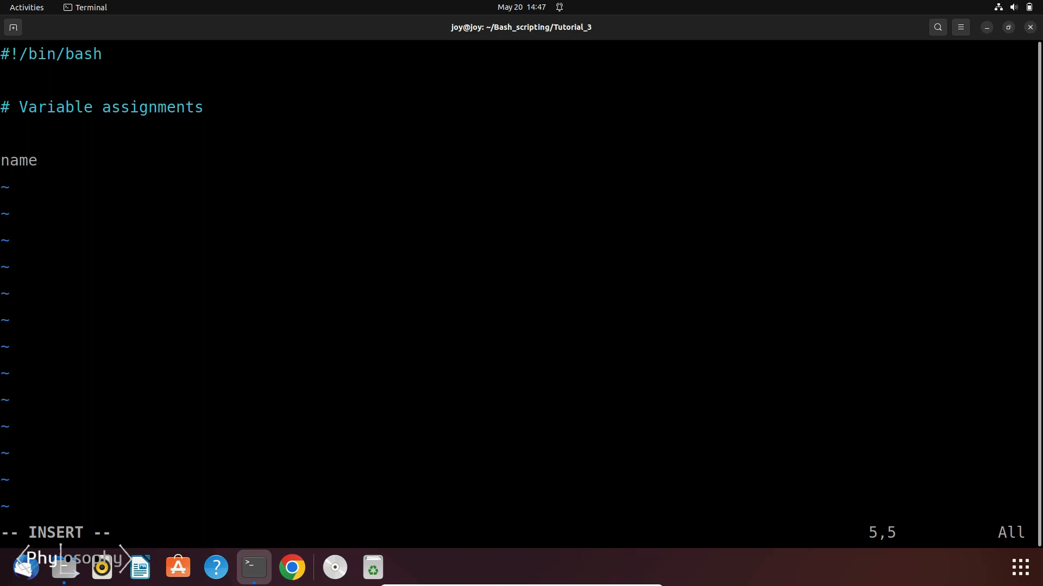
Assign name="joy", echo "Hello, $name! welcome to the tutorial.", and open a Tutorial_3 terminal.
{"action": "type", "text": "=\""}
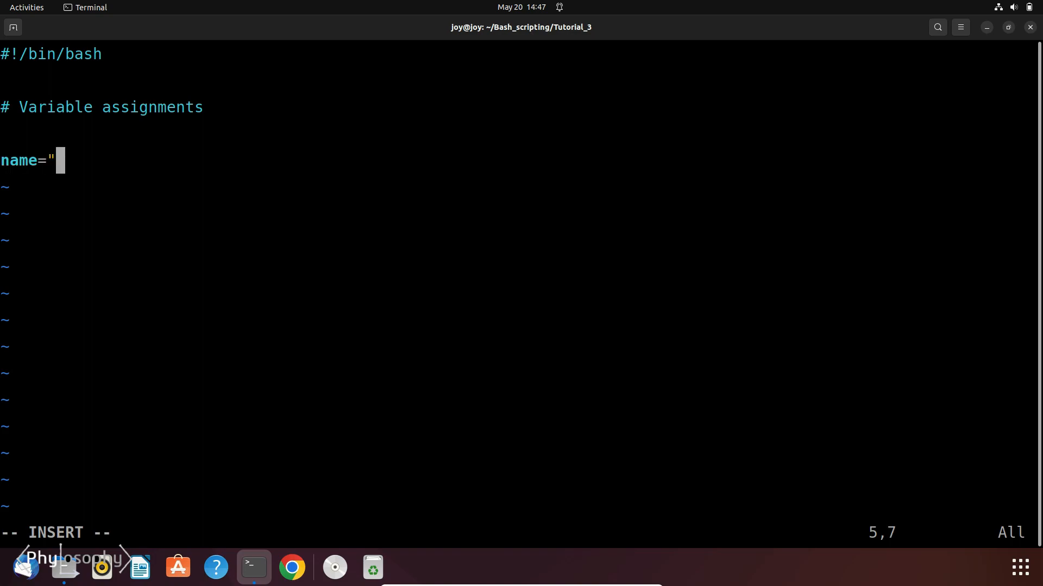
{"action": "type", "text": "joy\""}
{"action": "type", "text": "echo"}
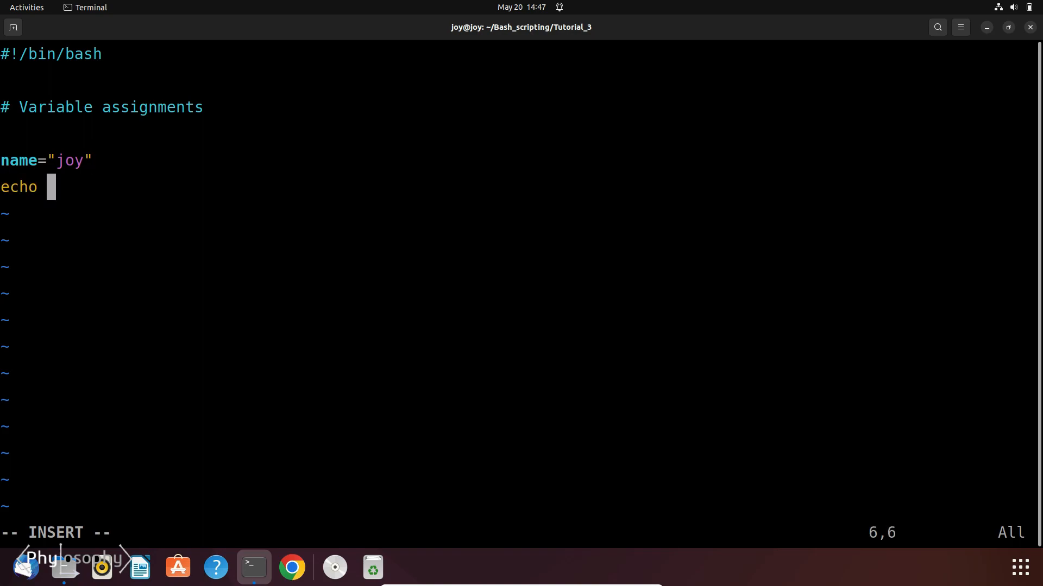
{"action": "type", "text": "\"Hell"}
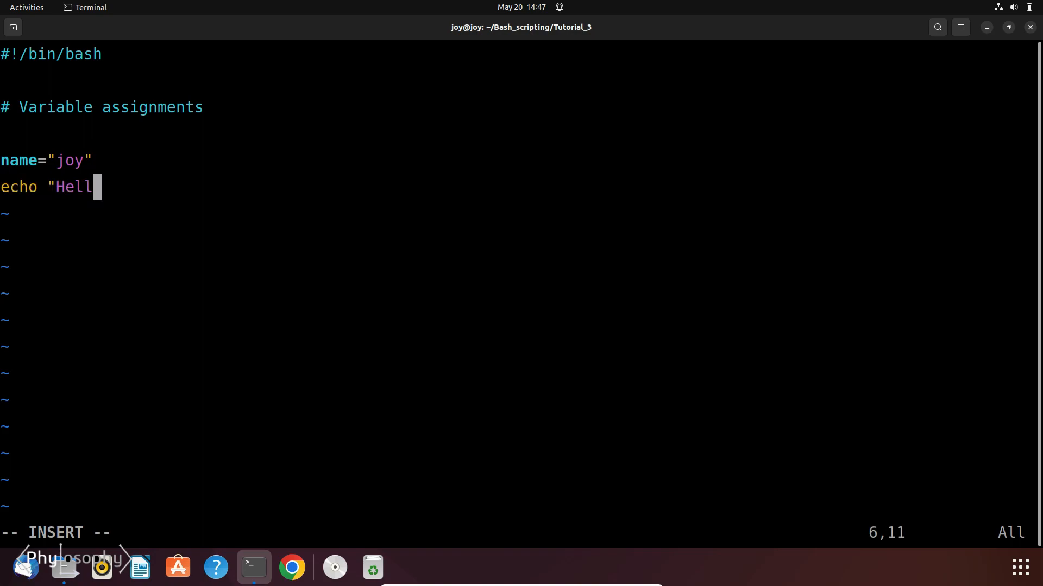
{"action": "type", "text": "o,"}
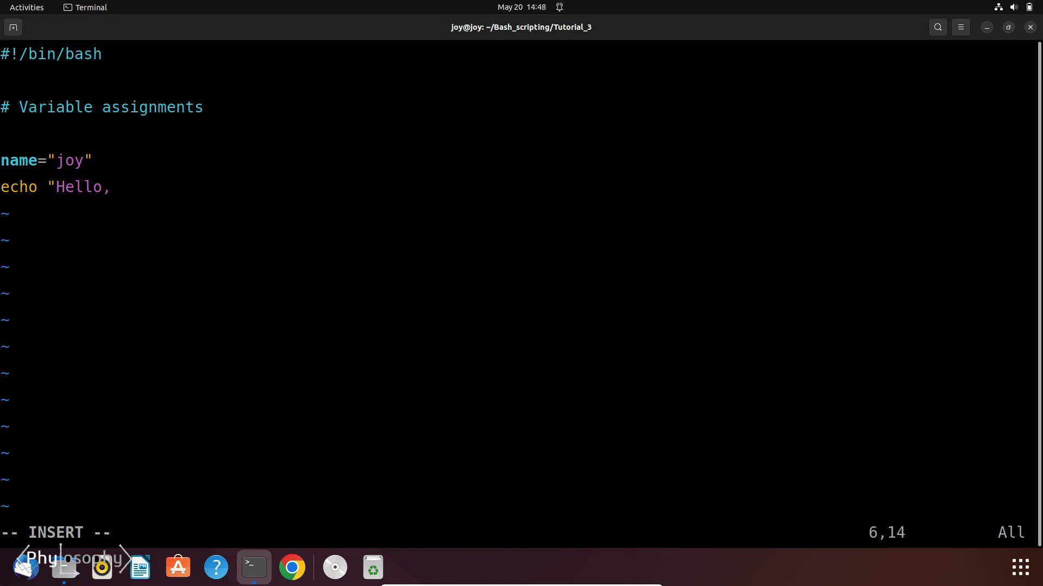
{"action": "type", "text": "$"}
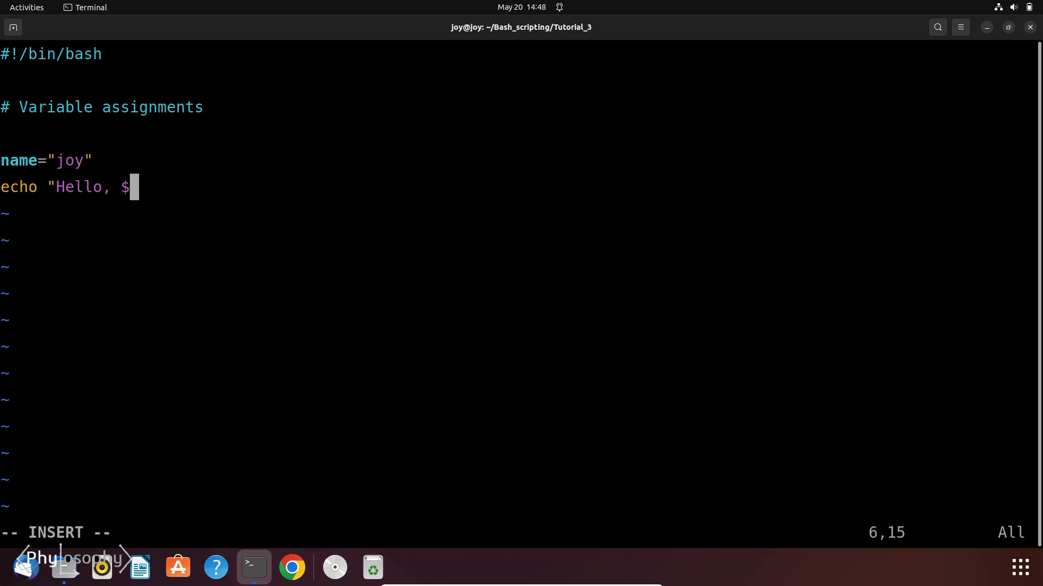
{"action": "type", "text": "na"}
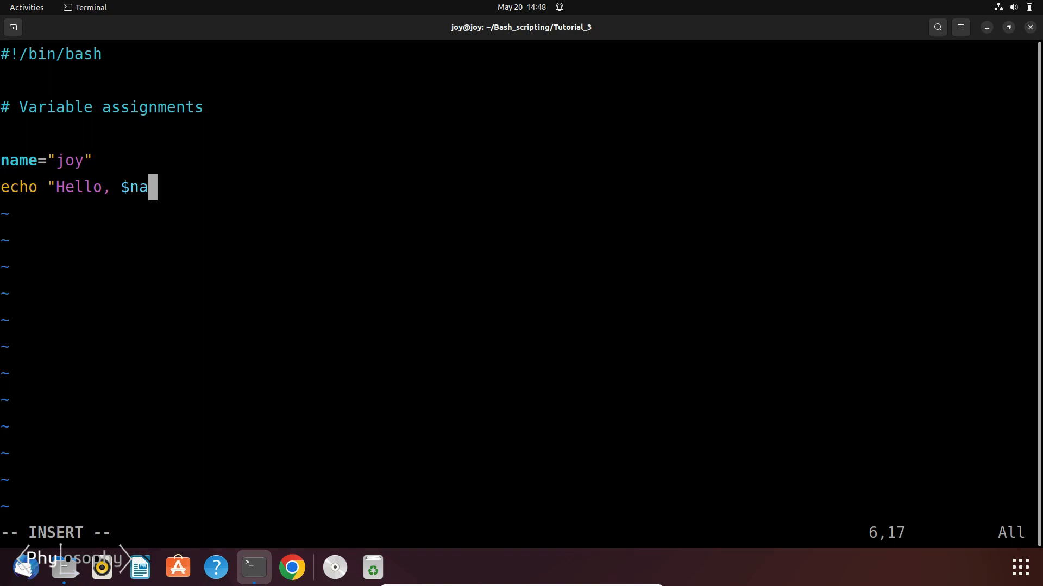
{"action": "type", "text": "me"}
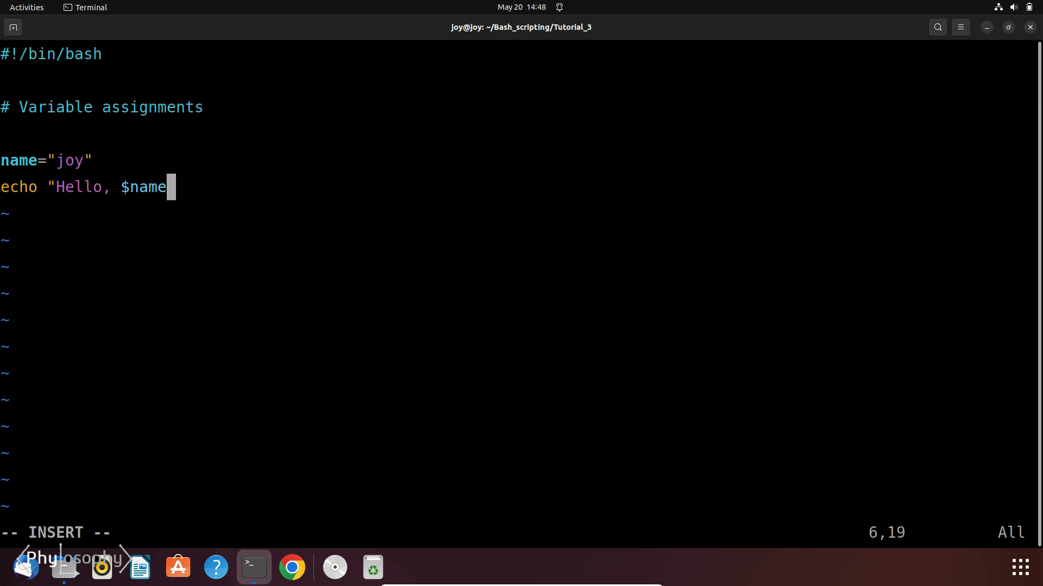
{"action": "type", "text": "! welcome to the tut"}
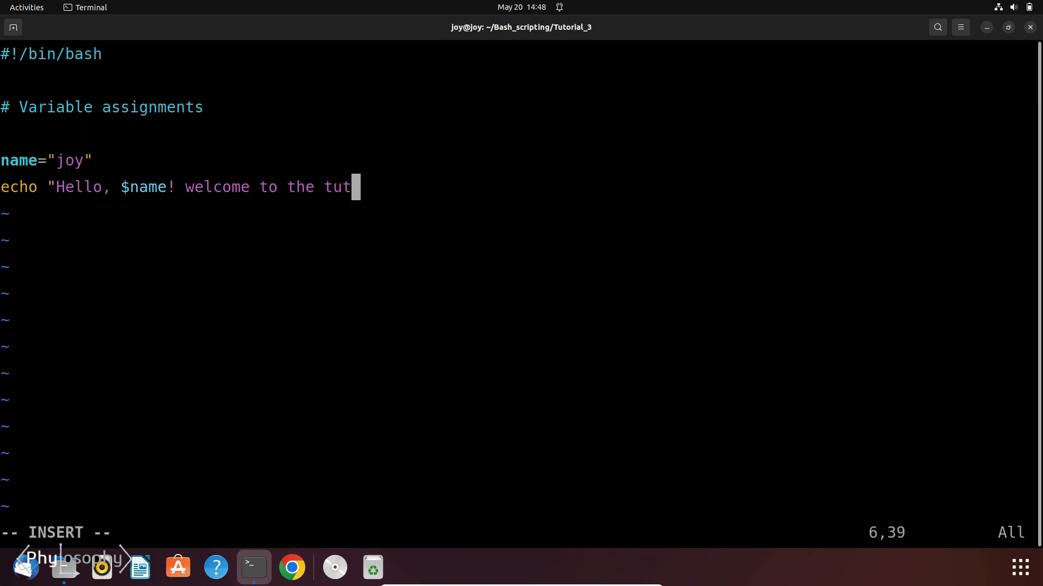
{"action": "type", "text": "orial.\""}
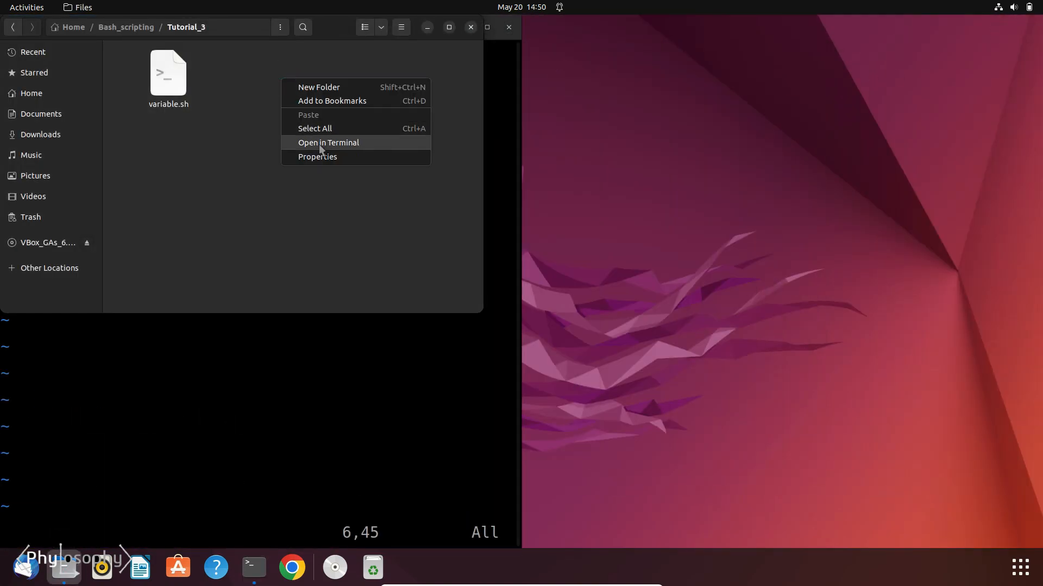
{"action": "left_click", "coordinate": [328, 142]}
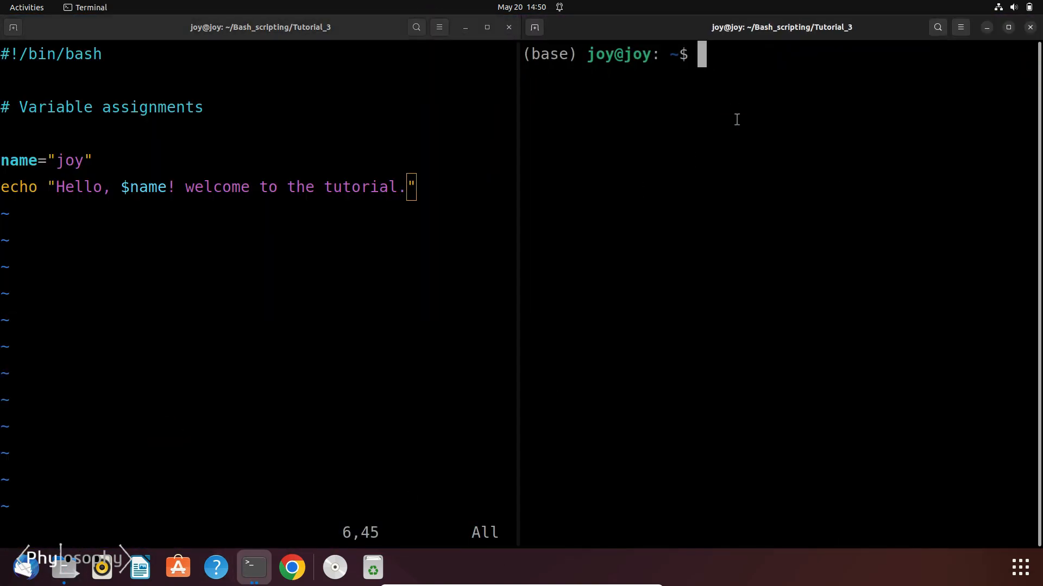
List the folder and make variable.sh executable with chmod +x.
{"action": "type", "text": "ls"}
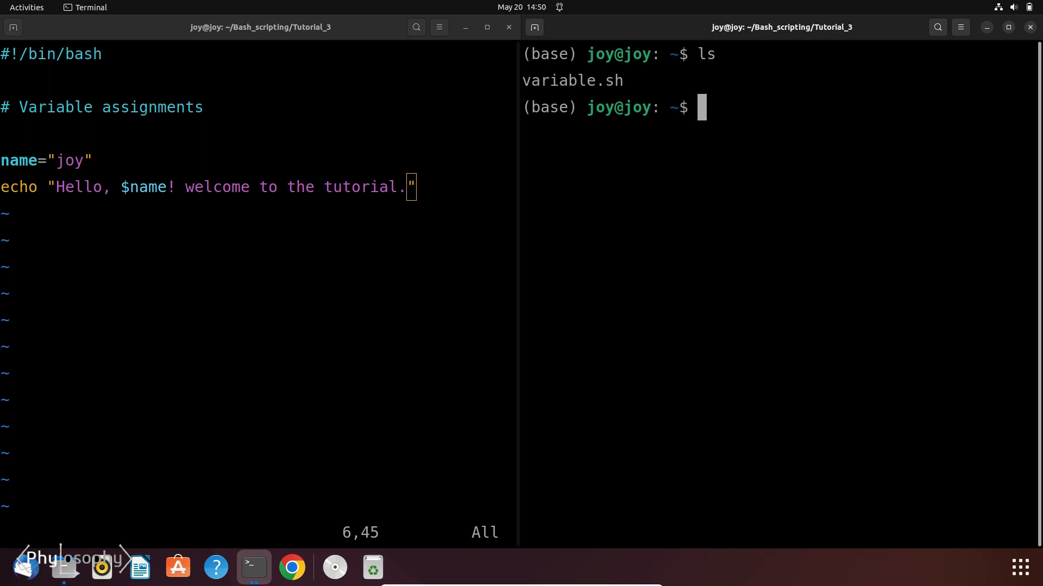
{"action": "type", "text": "cho"}
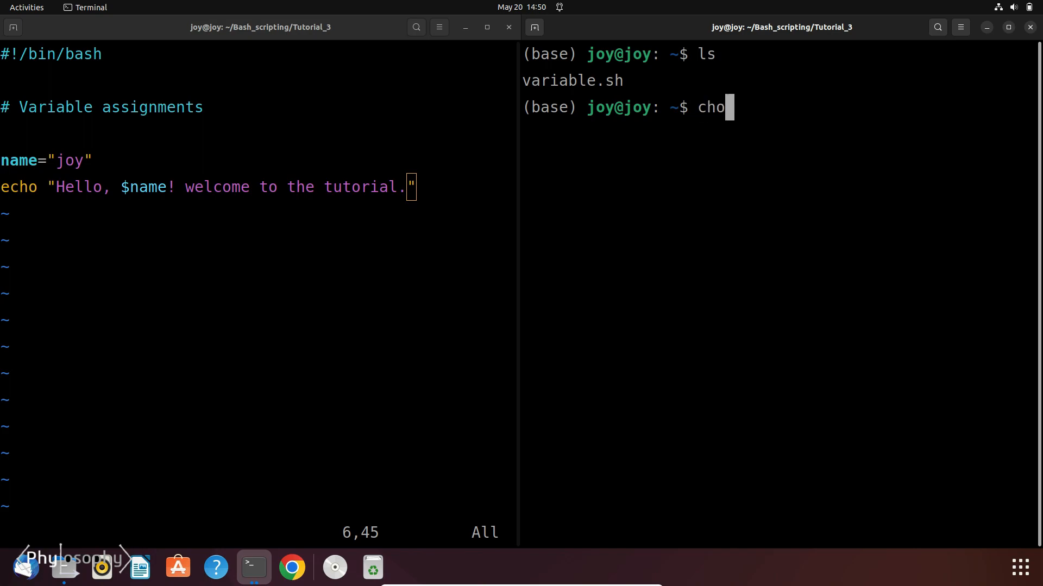
{"action": "type", "text": "mod +x variable.sh"}
{"action": "type", "text": "ls"}
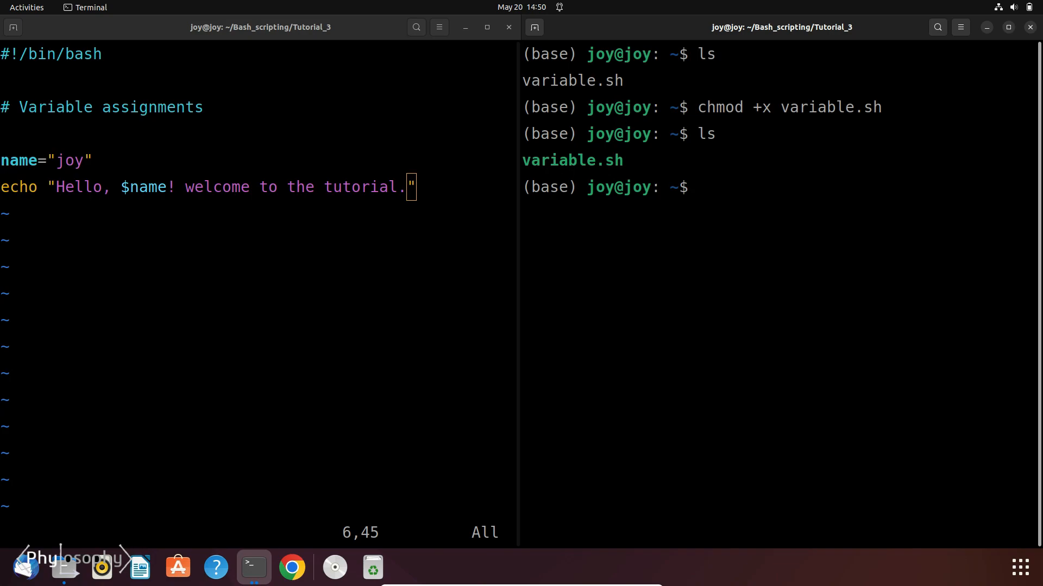
Run ./variable.sh, printing "Hello, joy! welcome to the tutorial.".
{"action": "type", "text": "."}
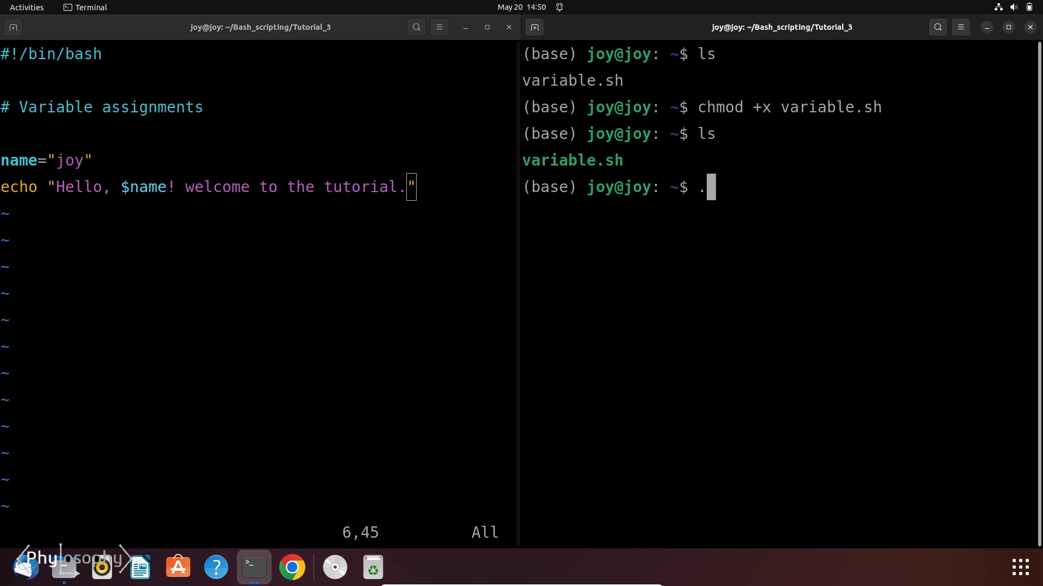
{"action": "type", "text": "/variable.sh"}
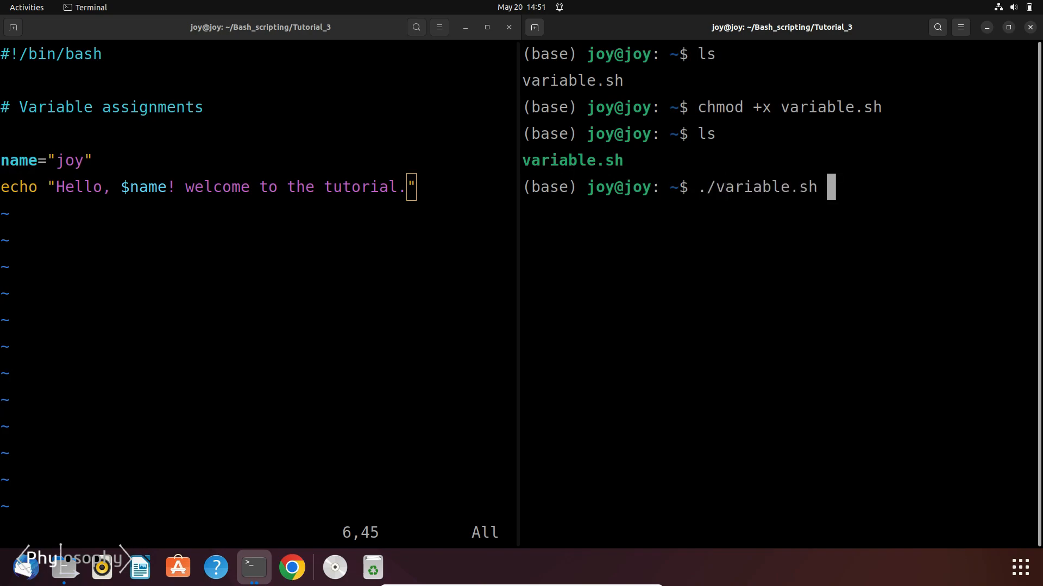
{"action": "key", "text": "Return"}
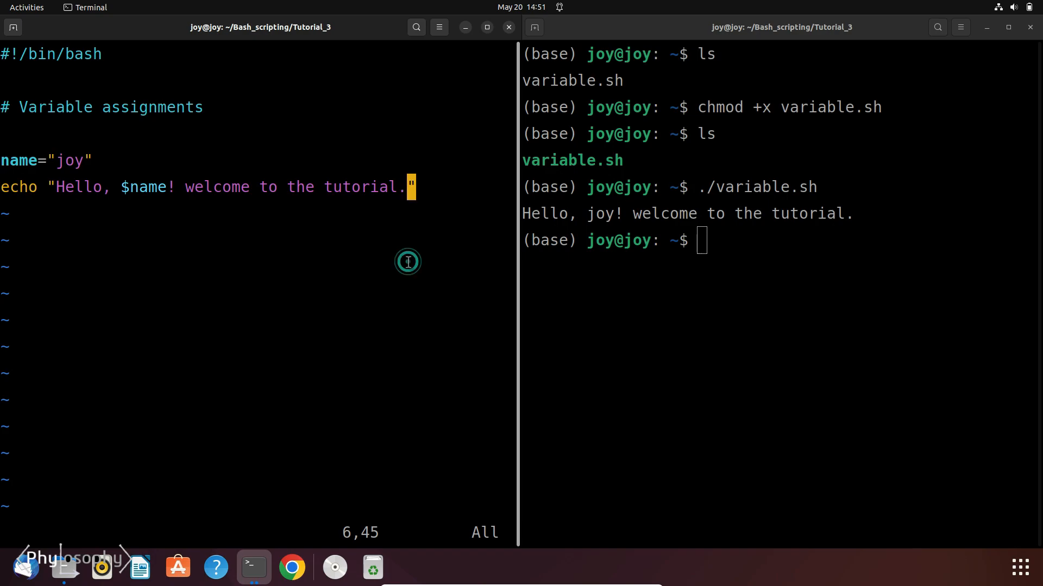
Switch the echo string to single quotes, save, and rerun ./variable.sh.
{"action": "key", "text": "i"}
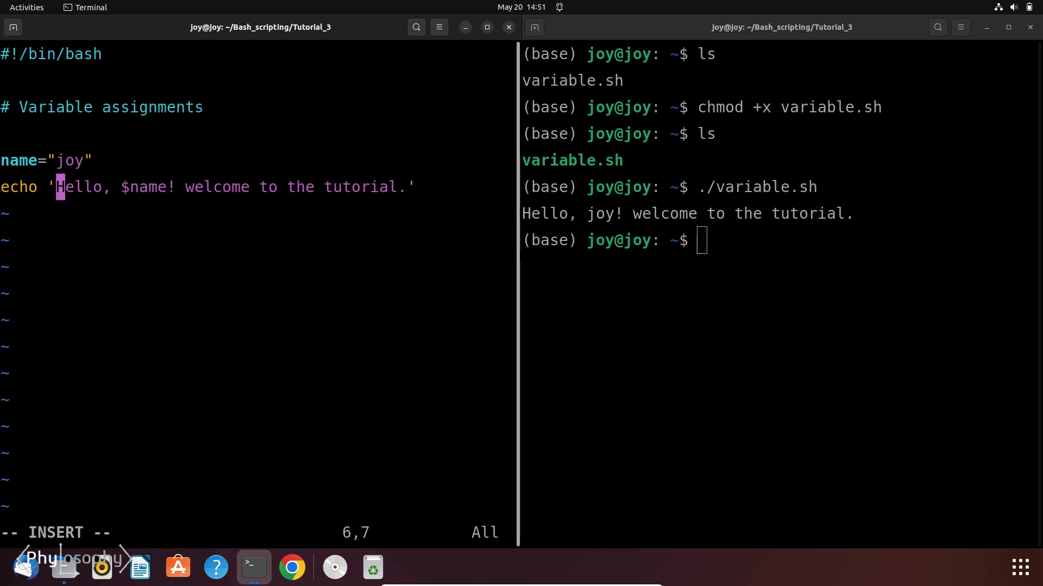
{"action": "key", "text": "Escape"}
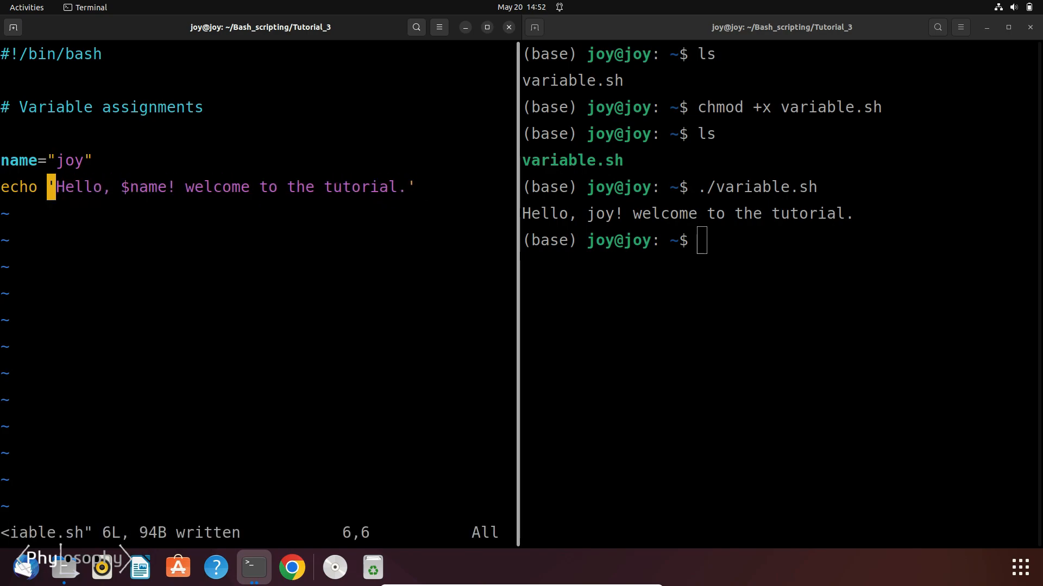
{"action": "type", "text": "./variable.sh"}
{"action": "type", "text": "\""}
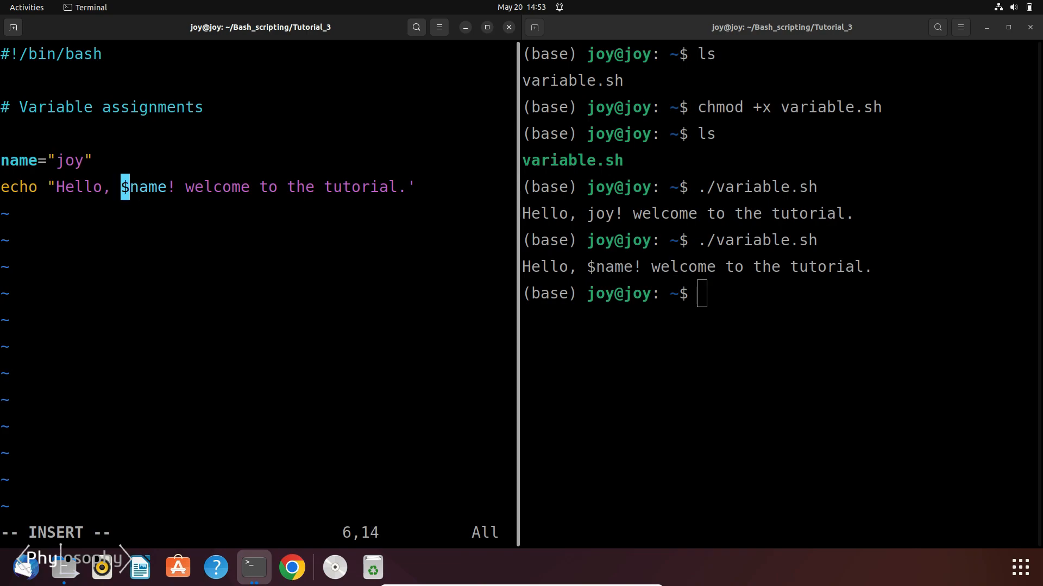
Escape the dollar sign as \$name inside the double quotes and save.
{"action": "type", "text": "\\"}
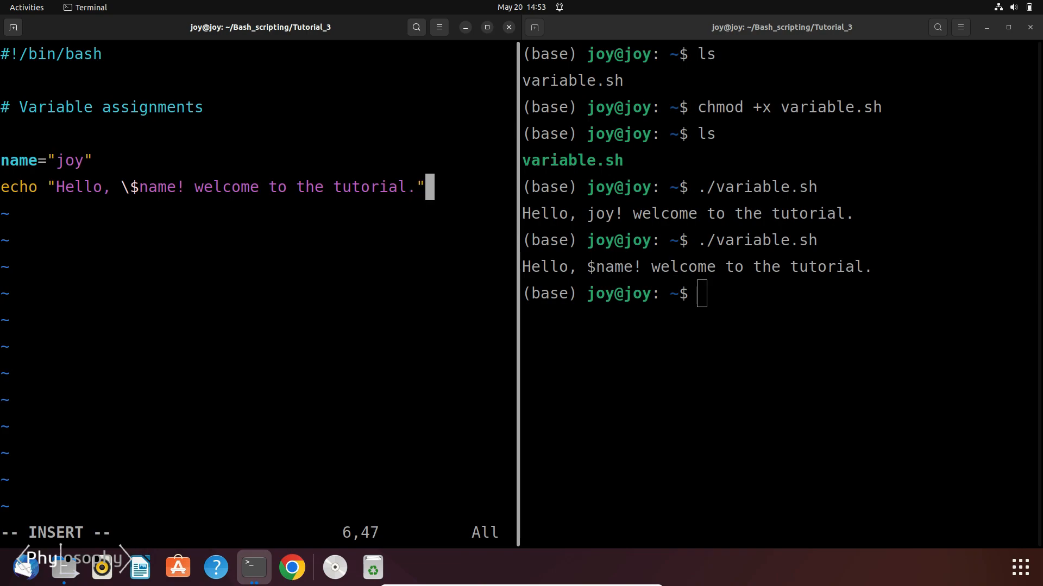
{"action": "key", "text": "Escape"}
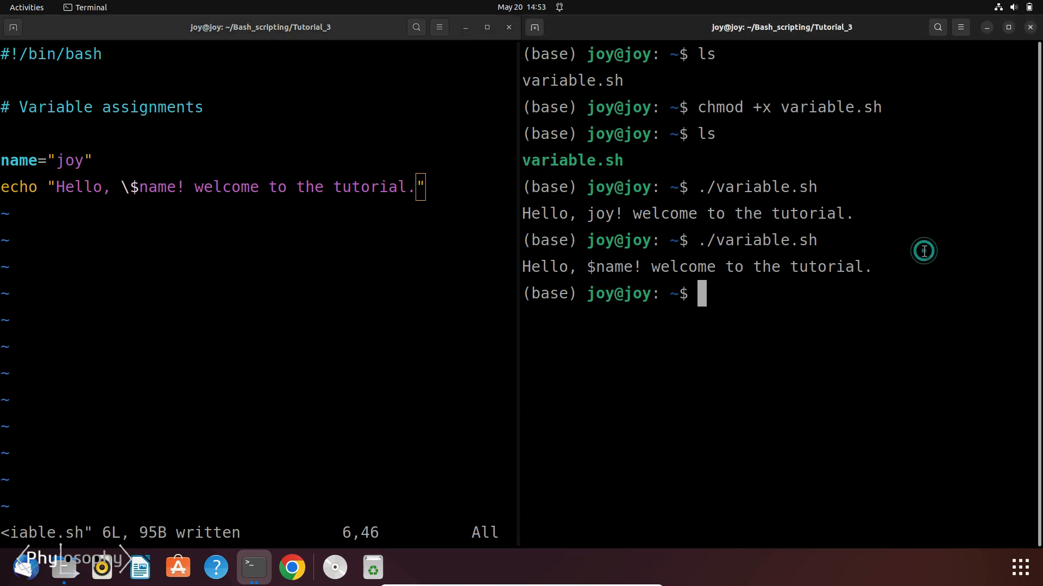
{"action": "key", "text": "Return"}
{"action": "type", "text": "echo"}
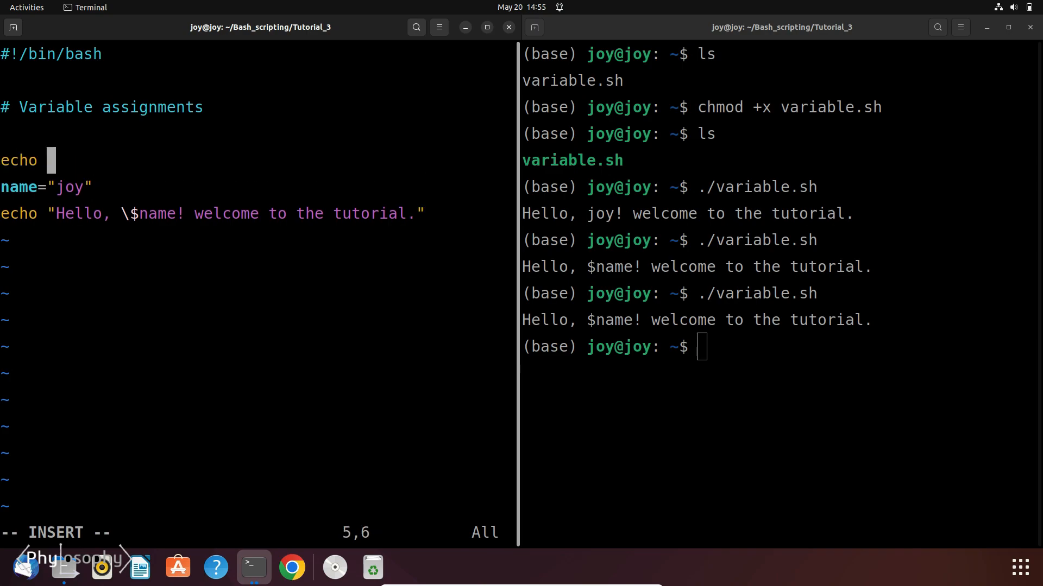
Replace name="joy" with a "Please eneter your name" prompt and read name, then type ./variable.sh.
{"action": "type", "text": "\"P"}
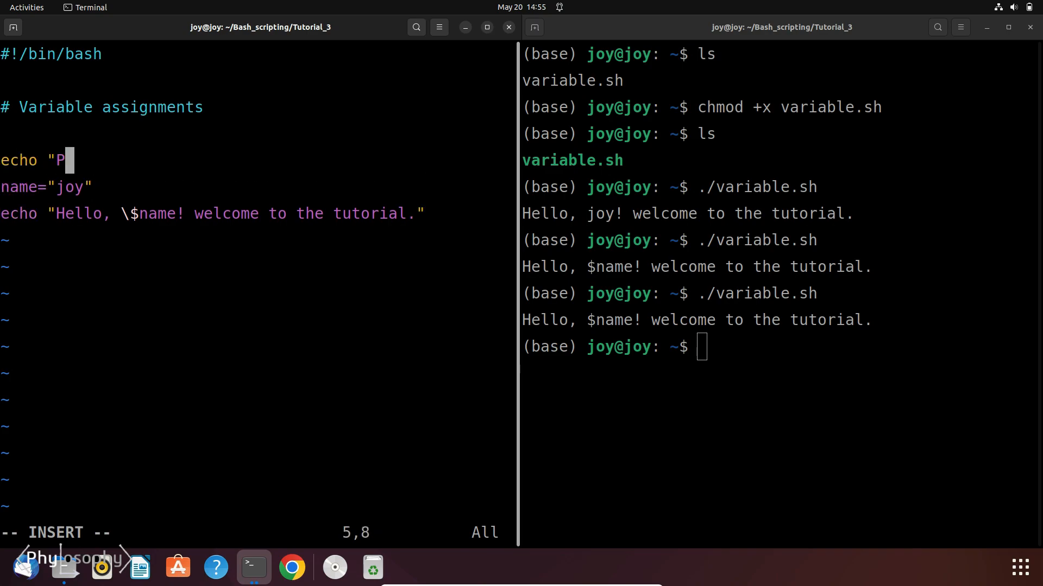
{"action": "type", "text": "lease eneter your name:"}
{"action": "left_click", "coordinate": [49, 186]}
{"action": "type", "text": "read name"}
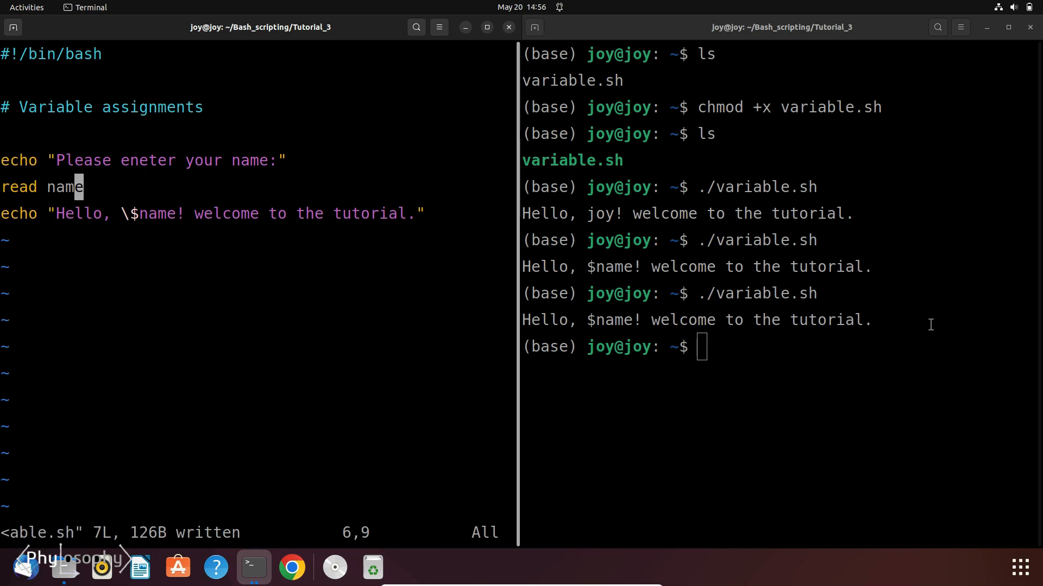
{"action": "type", "text": "./variable.sh"}
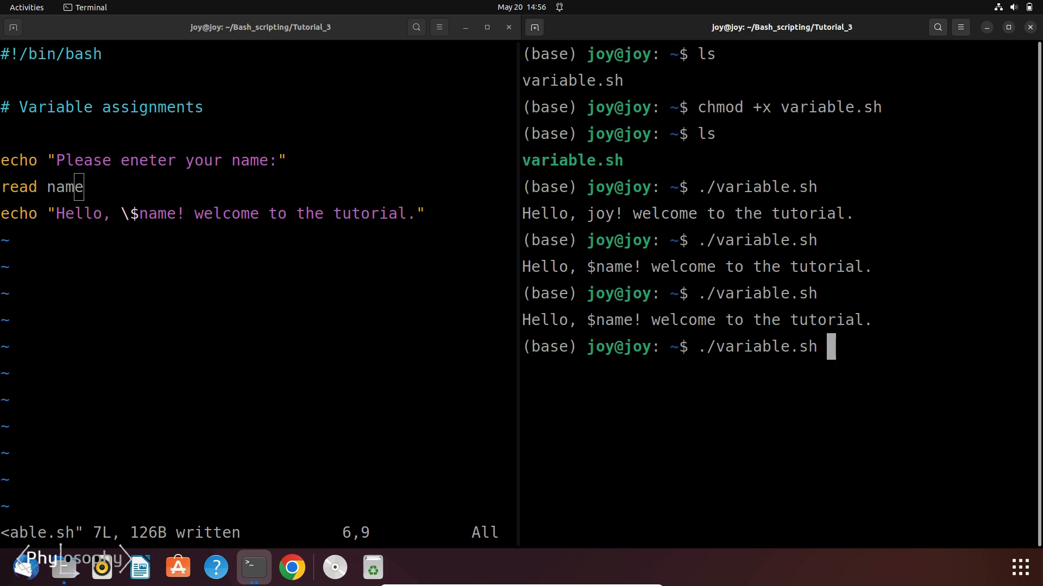
Run the script answering joy, remove the backslash, and rerun to print "Hello, joy!".
{"action": "key", "text": "Return"}
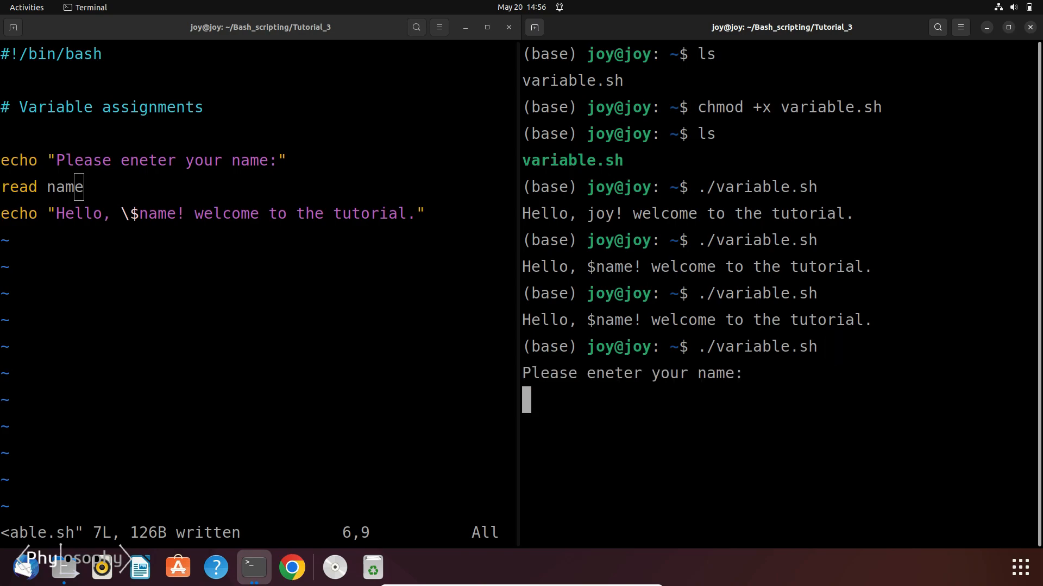
{"action": "type", "text": "joy"}
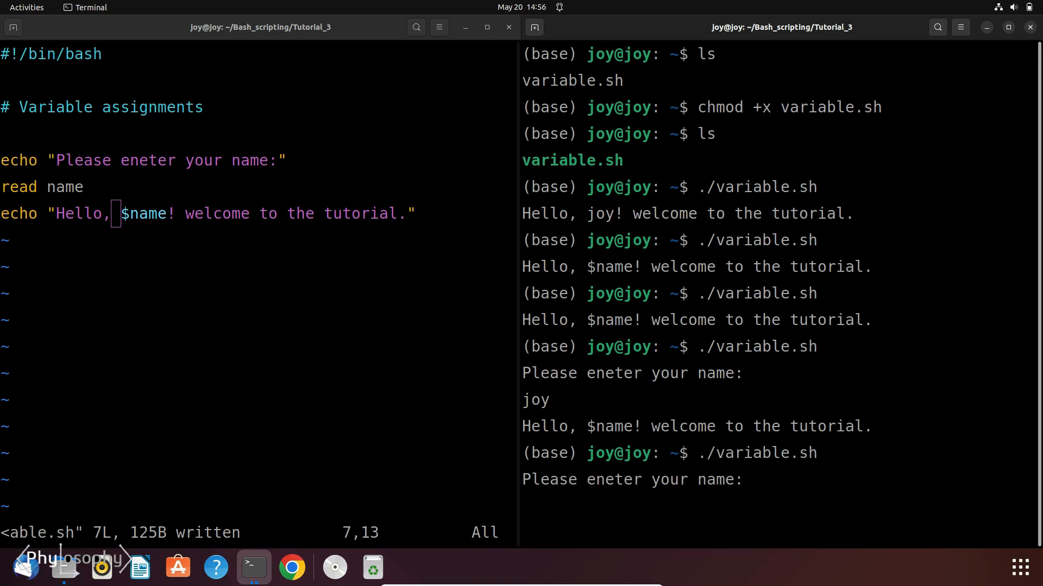
{"action": "type", "text": "joy"}
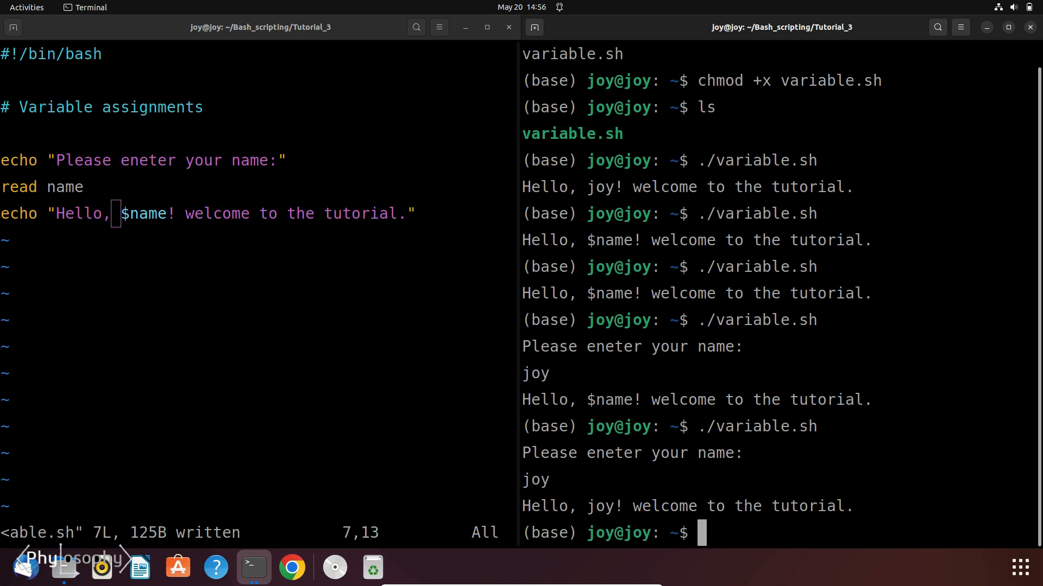
{"action": "type", "text": "clea"}
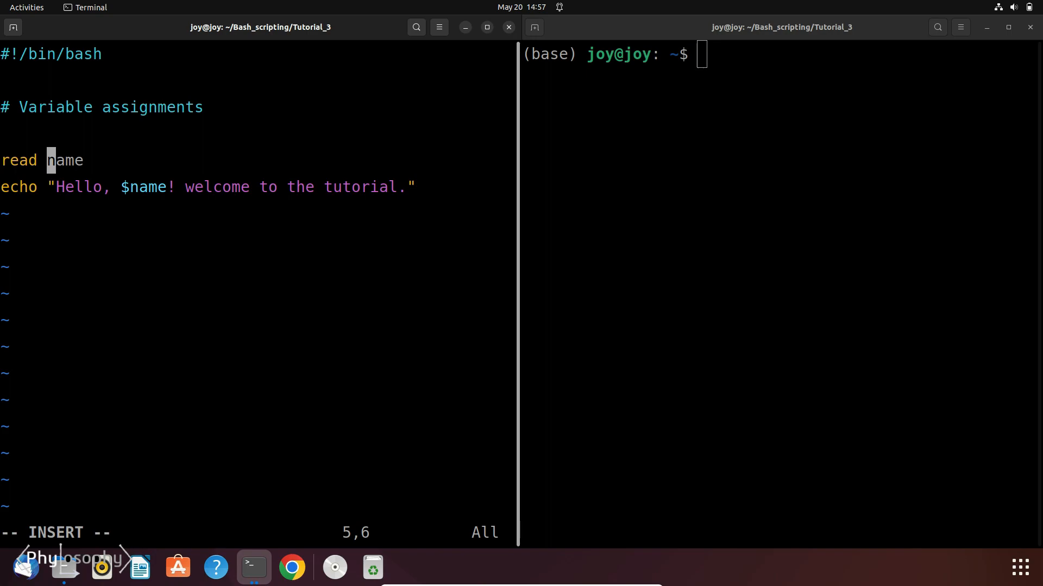
Change the prompt to read -p "Please enter your name:" name and test it with joy.
{"action": "type", "text": "-p"}
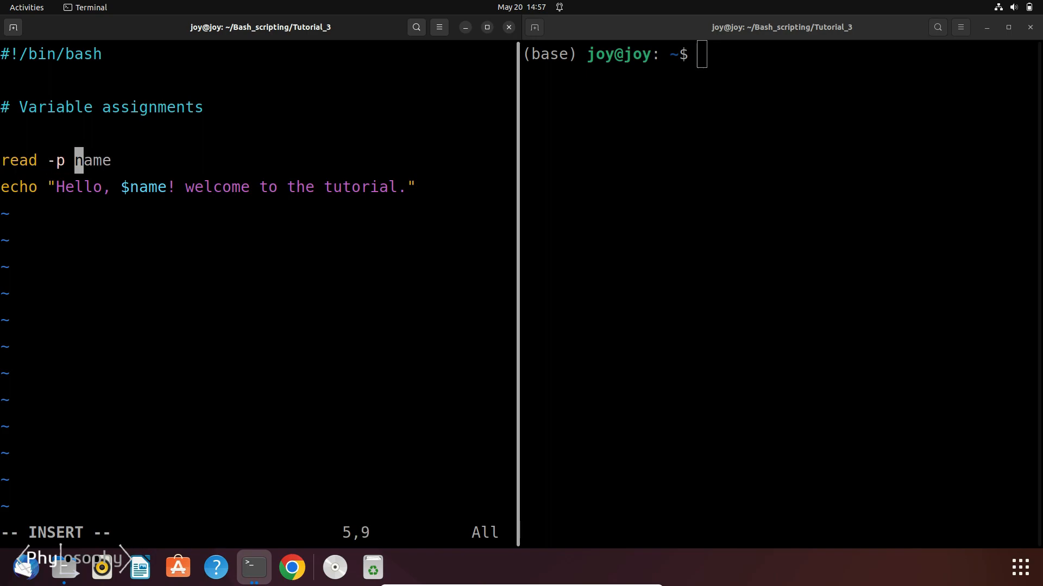
{"action": "type", "text": "\""}
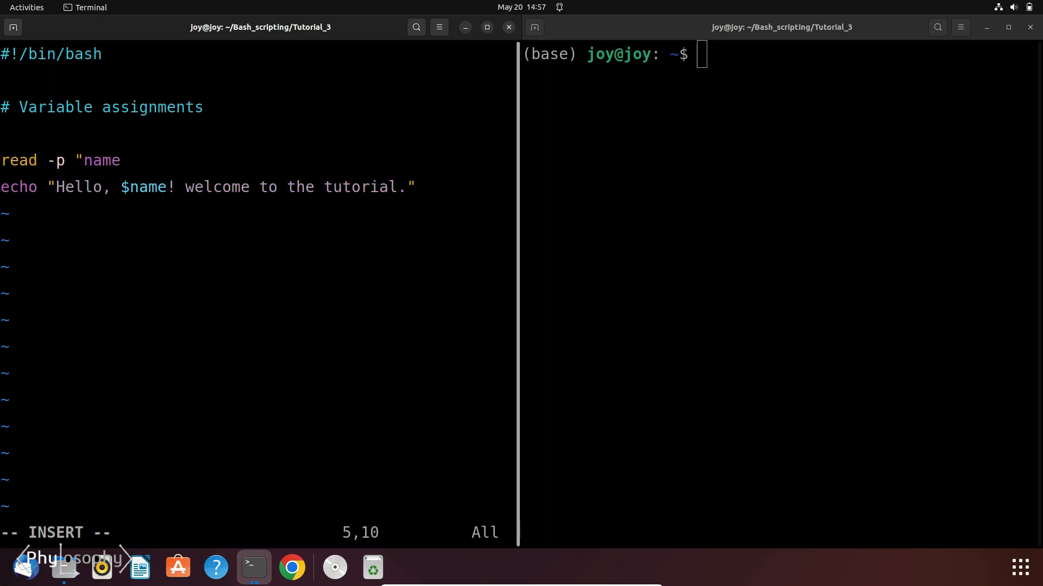
{"action": "type", "text": "Pl"}
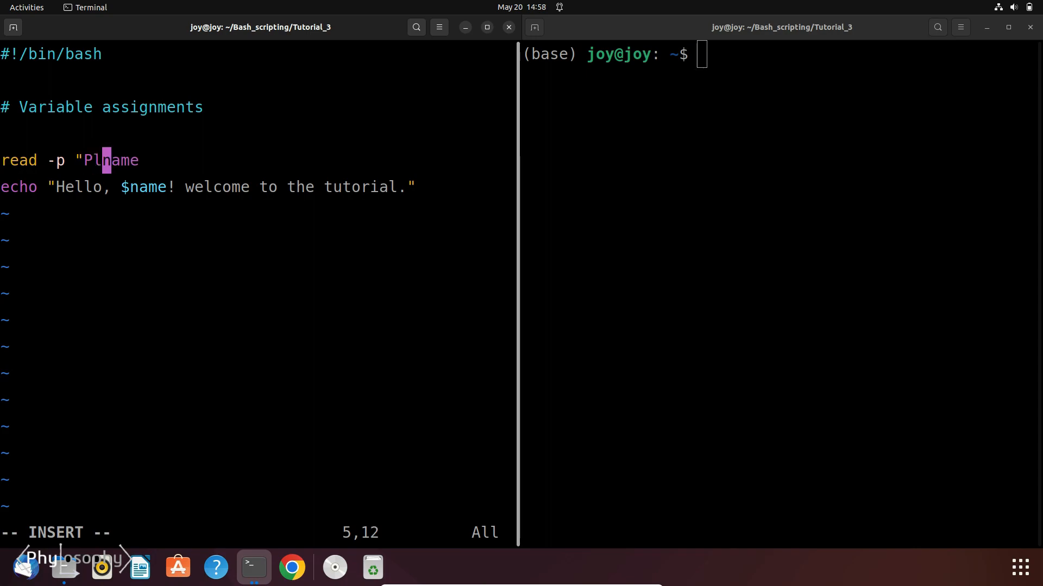
{"action": "type", "text": "lease enter your name:\" name"}
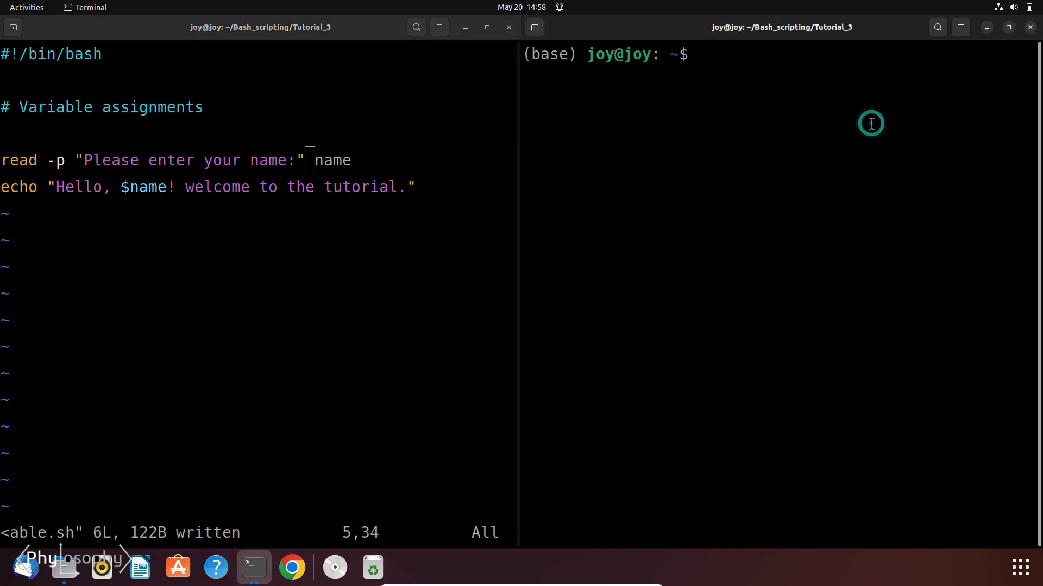
{"action": "type", "text": "./variable.sh"}
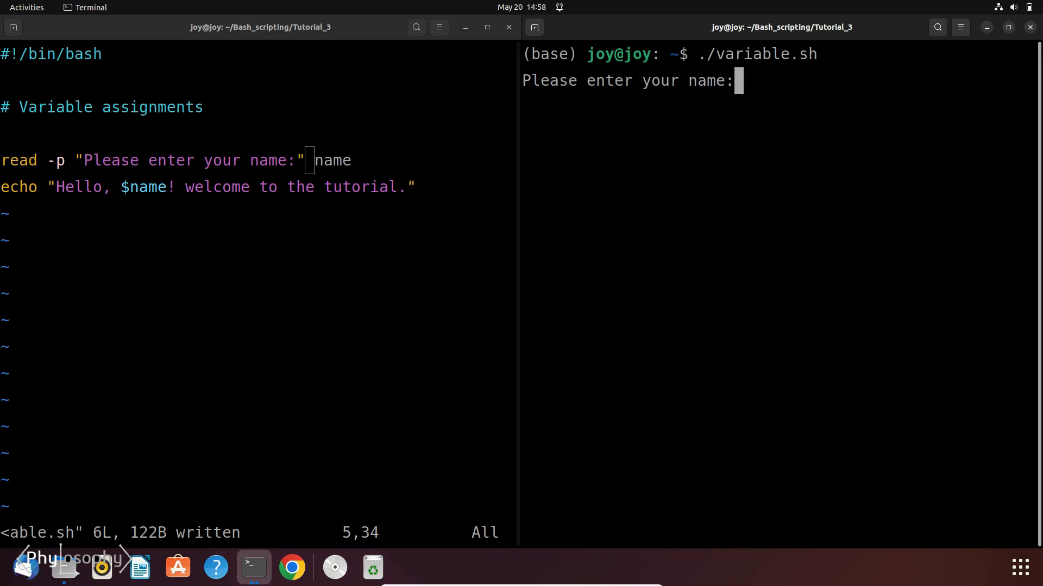
{"action": "type", "text": "joy"}
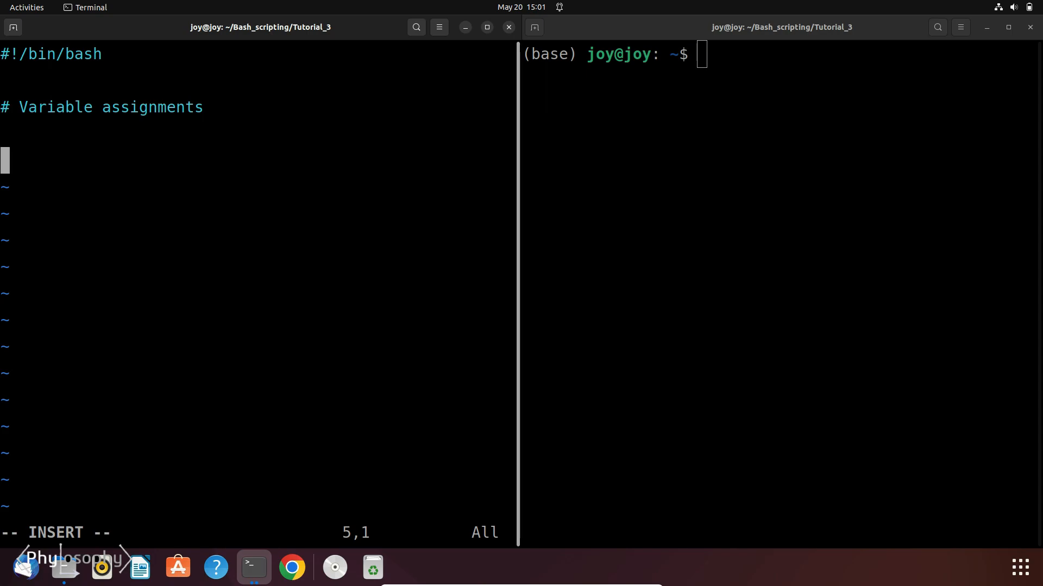
Add a "Please enter your password" echo and a hidden read -s password line.
{"action": "type", "text": "ec"}
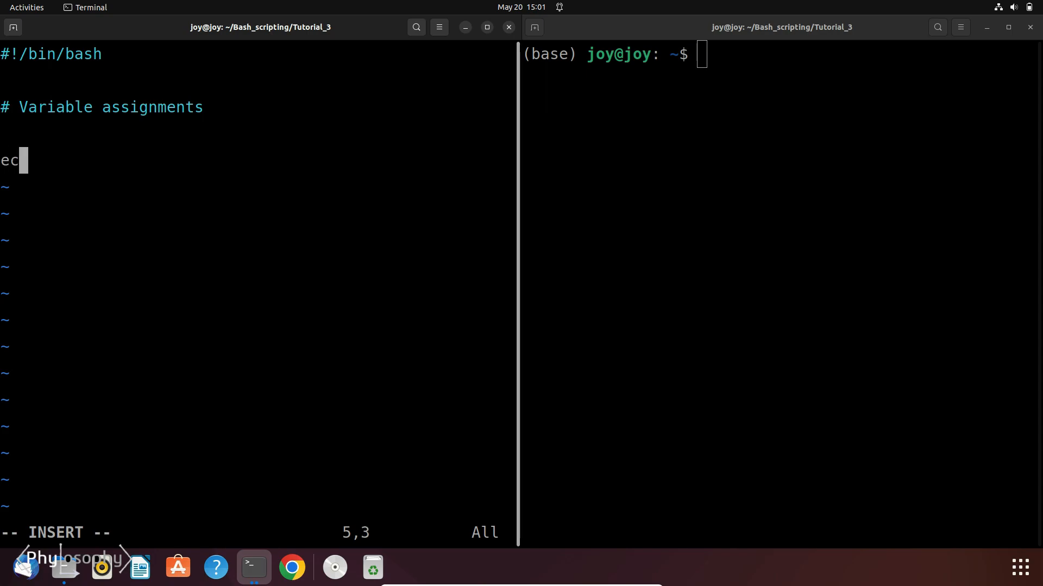
{"action": "type", "text": "ho \""}
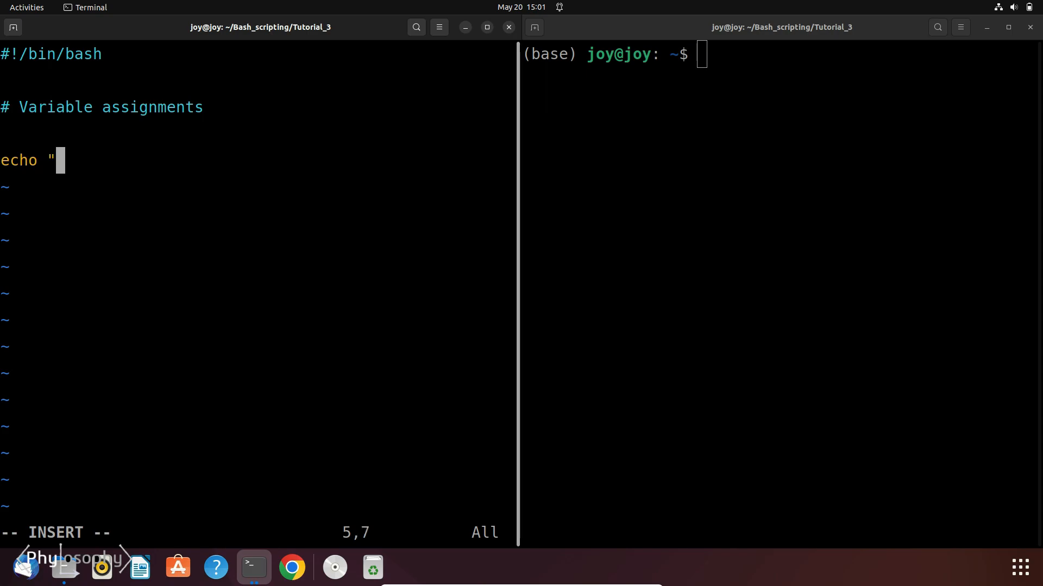
{"action": "type", "text": "Please enter your password:"}
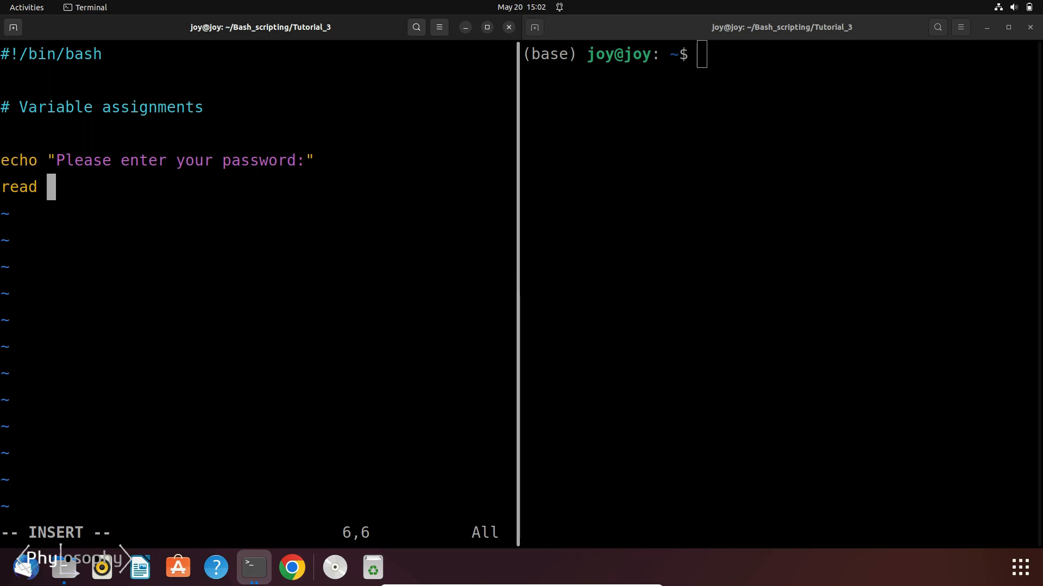
{"action": "type", "text": "-s p"}
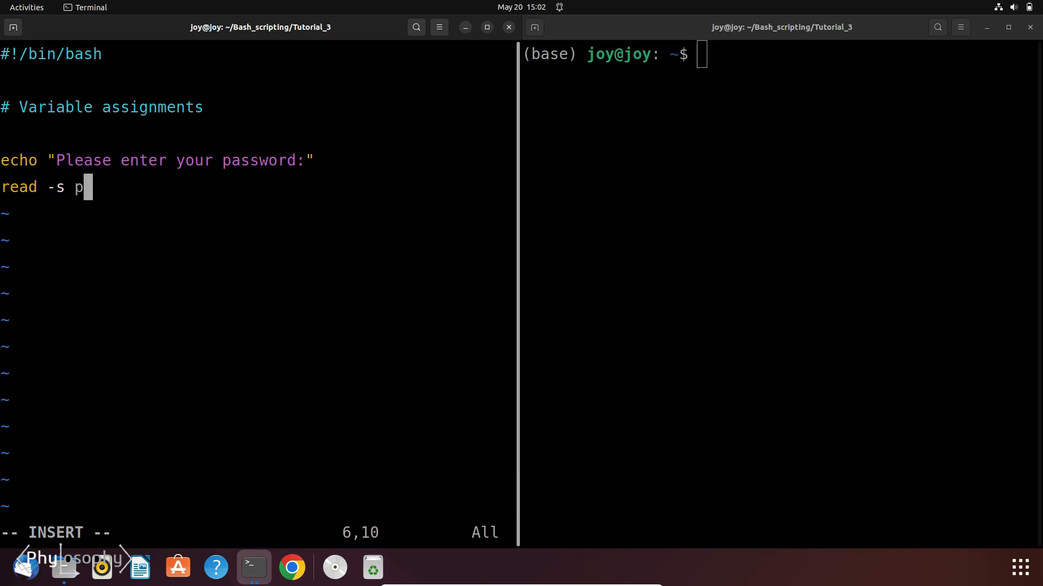
{"action": "type", "text": "assword"}
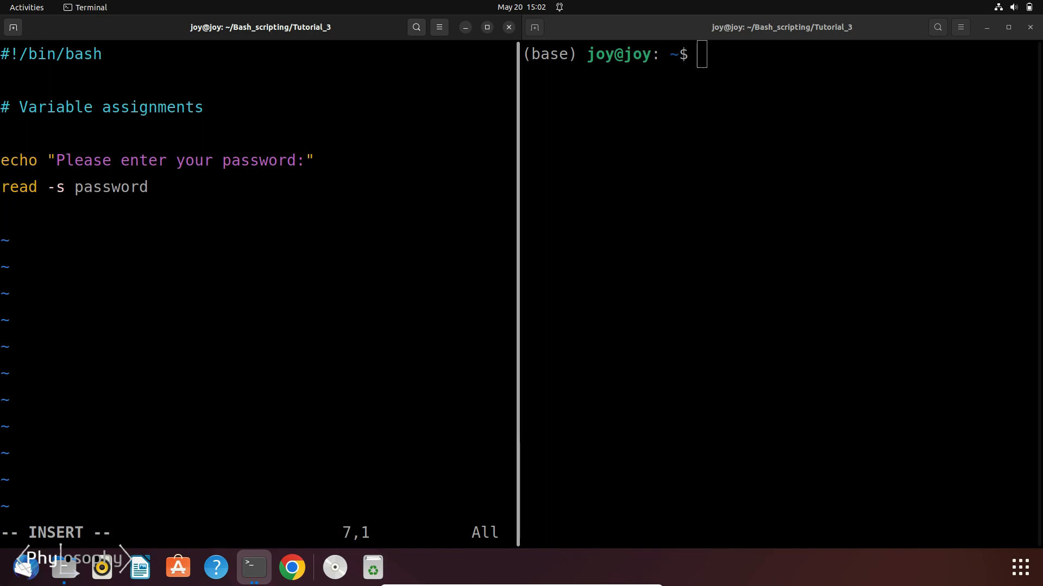
Echo "Password entered. Thank you.", clear the terminal, and run ./variable.sh.
{"action": "type", "text": "ech"}
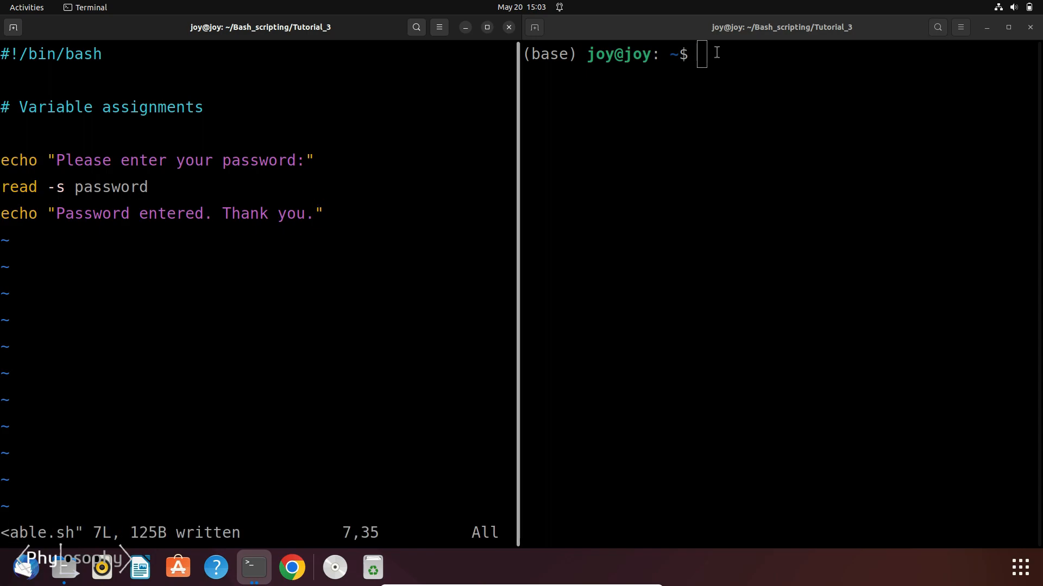
{"action": "type", "text": "clear"}
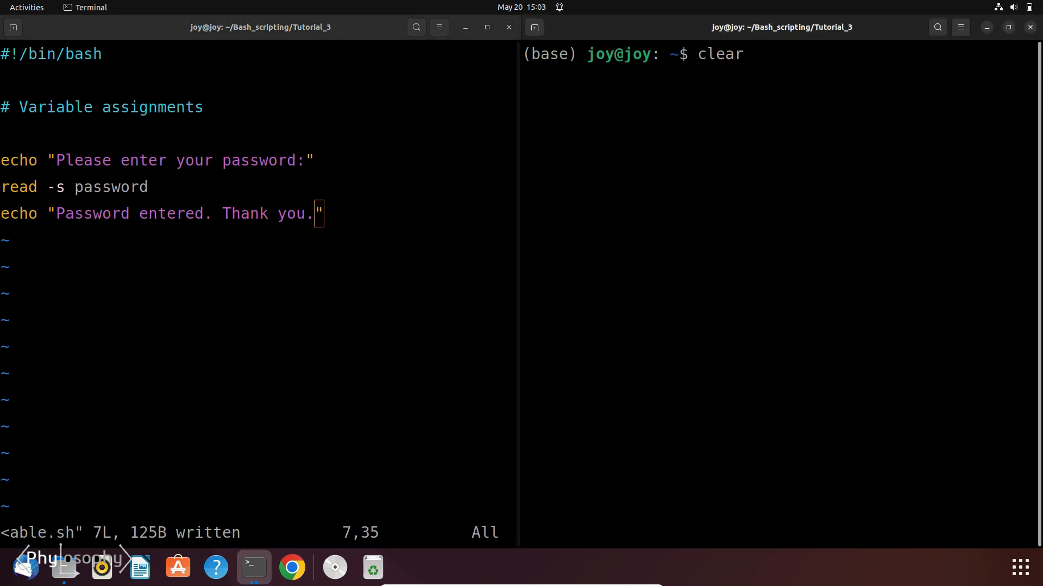
{"action": "type", "text": "./variable.sh"}
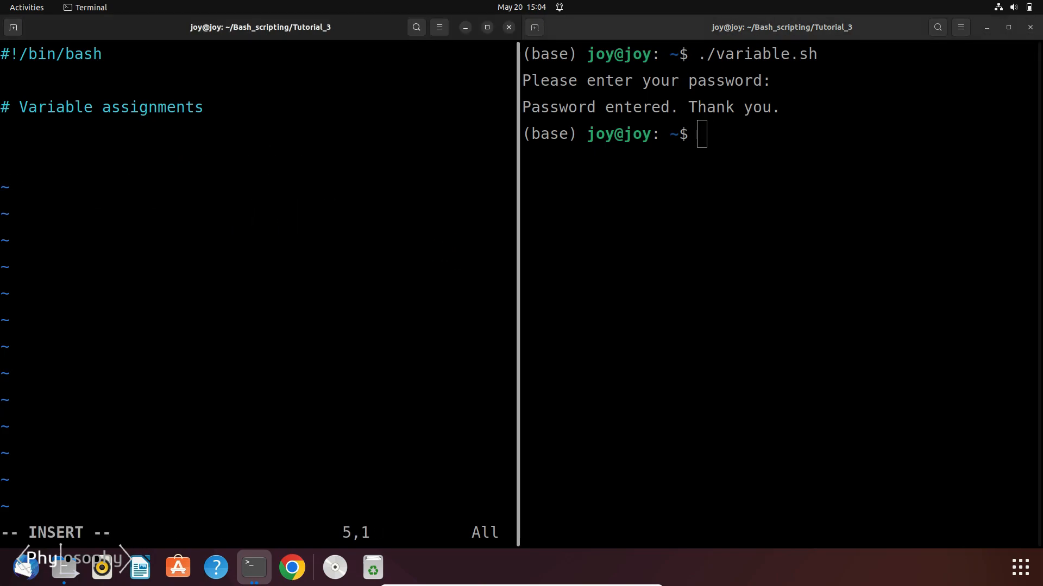
Set count=5 and echo "Initial value of count is : $count".
{"action": "type", "text": "count=5"}
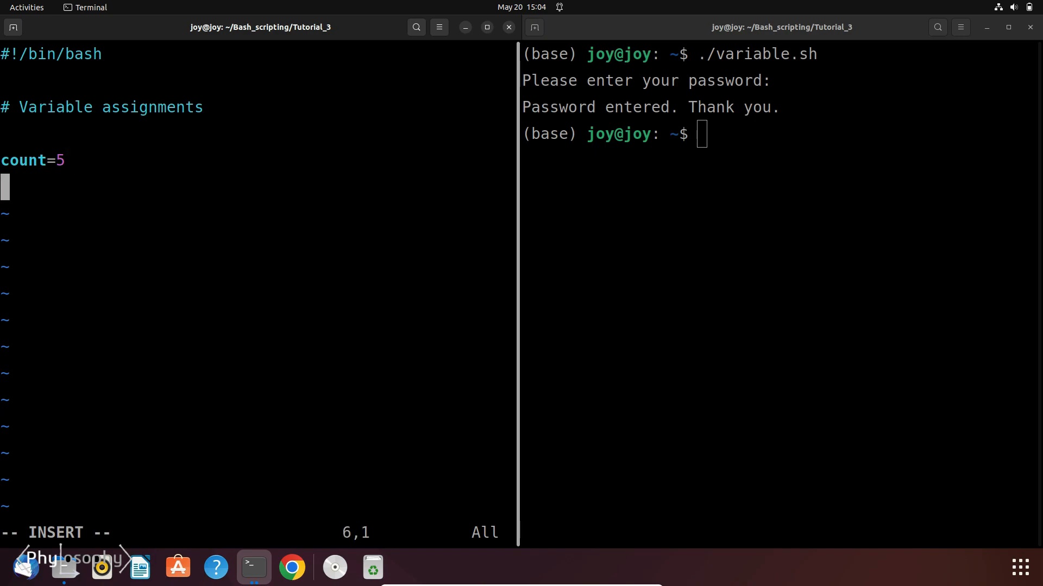
{"action": "type", "text": "echo \""}
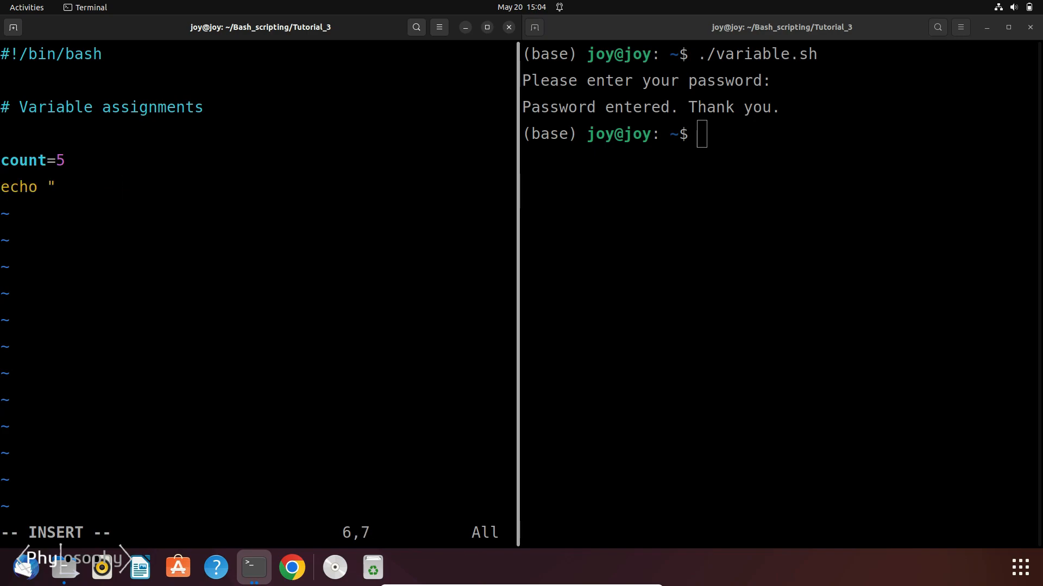
{"action": "type", "text": "Initial value"}
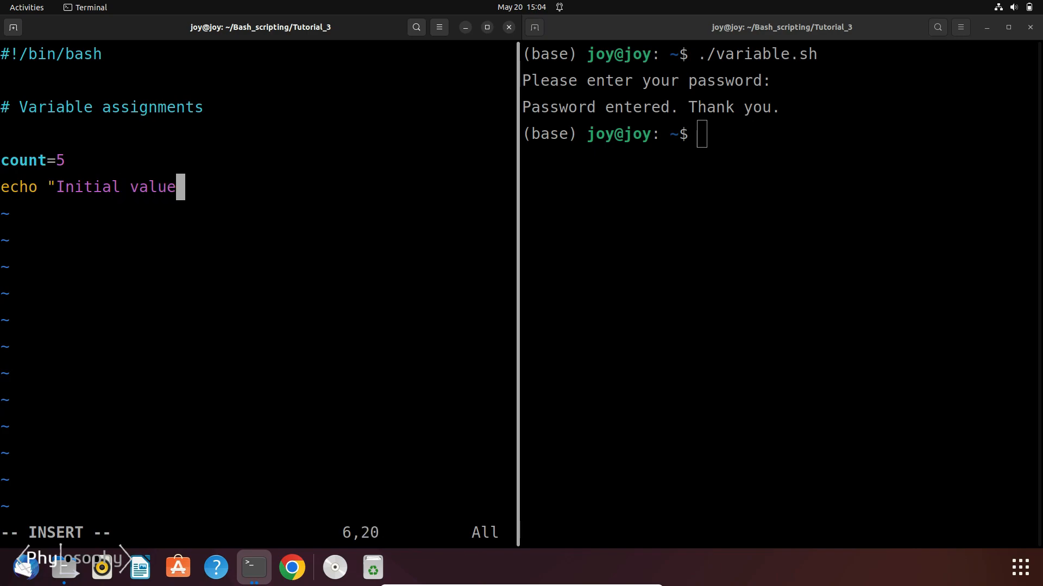
{"action": "type", "text": "of count is : $"}
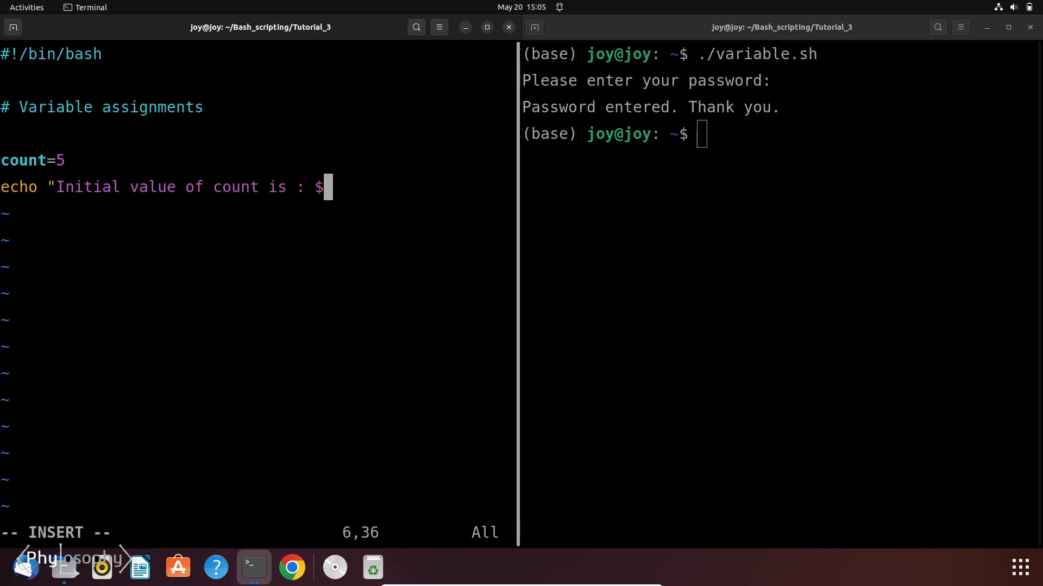
{"action": "type", "text": "count\""}
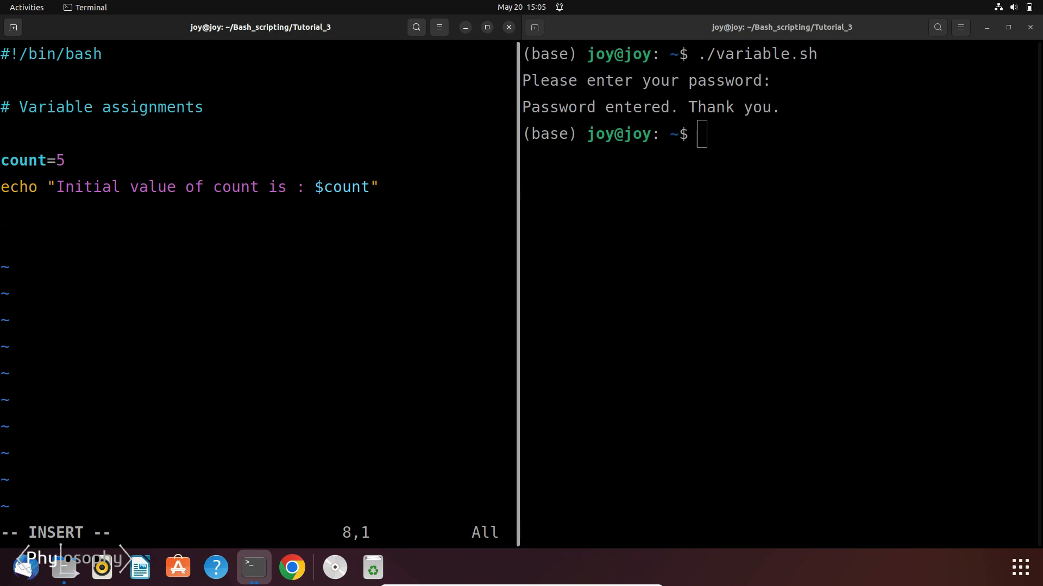
Reassign count=10, echo "Final value of count is : $count", and run ./variable.sh.
{"action": "type", "text": "coun"}
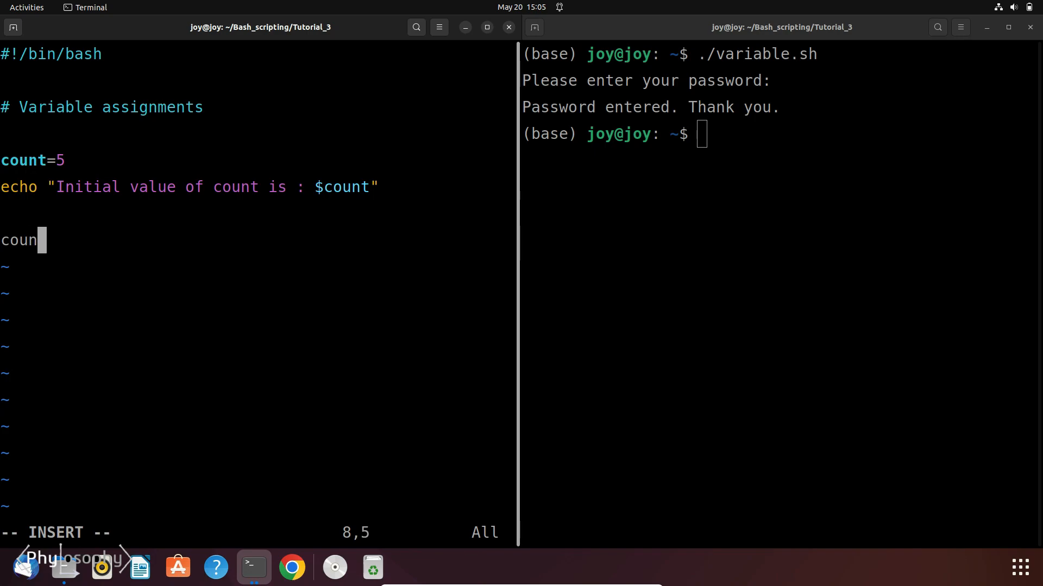
{"action": "type", "text": "t=1"}
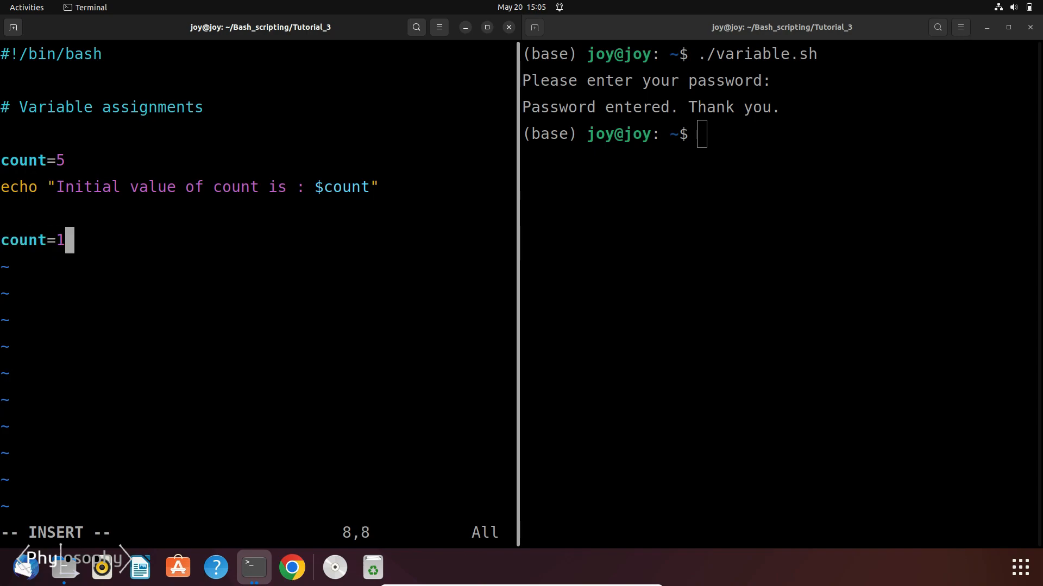
{"action": "type", "text": "0"}
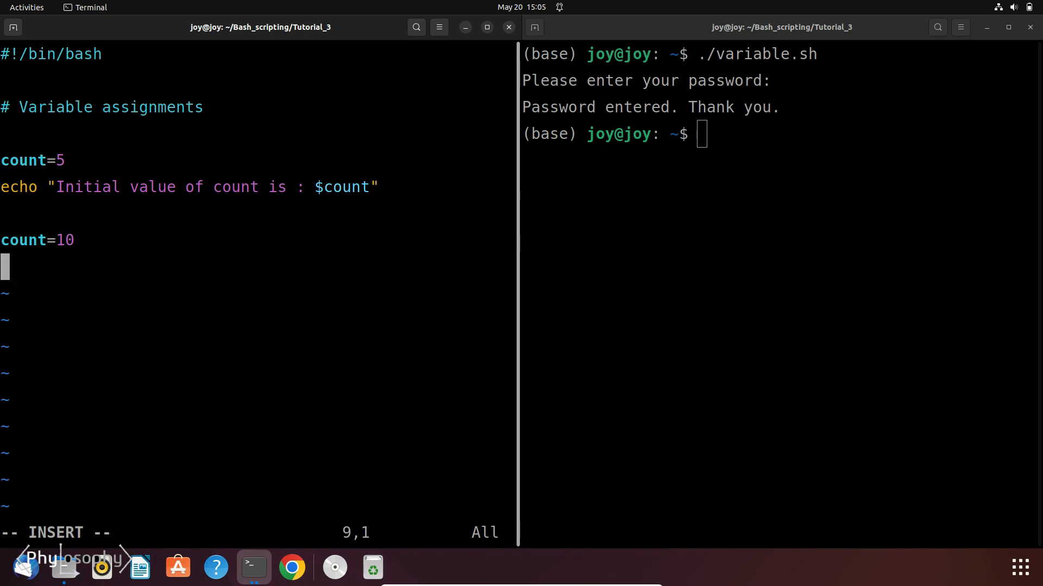
{"action": "type", "text": "echo \"Final valu"}
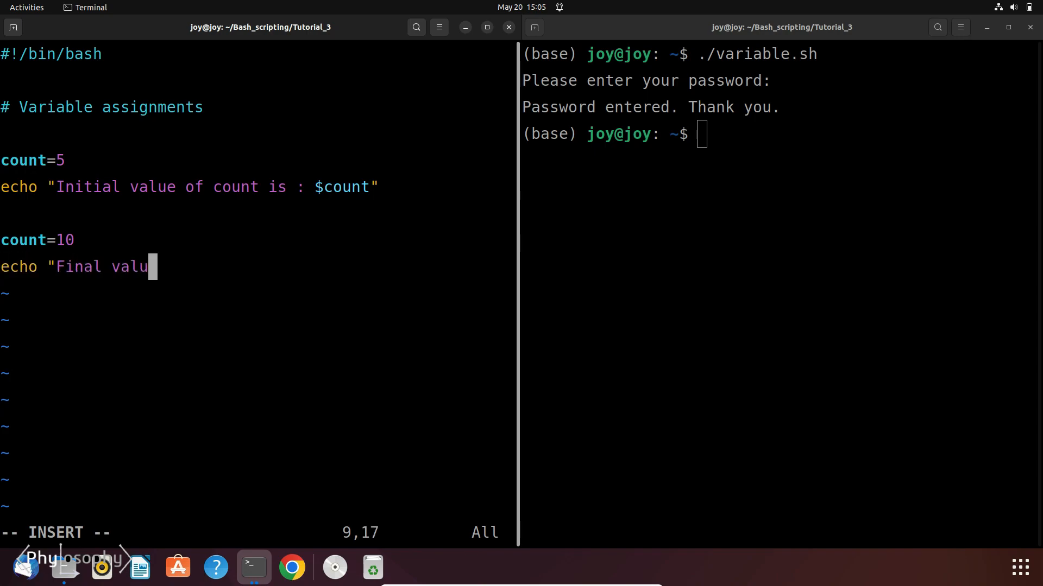
{"action": "type", "text": "e of count is : $"}
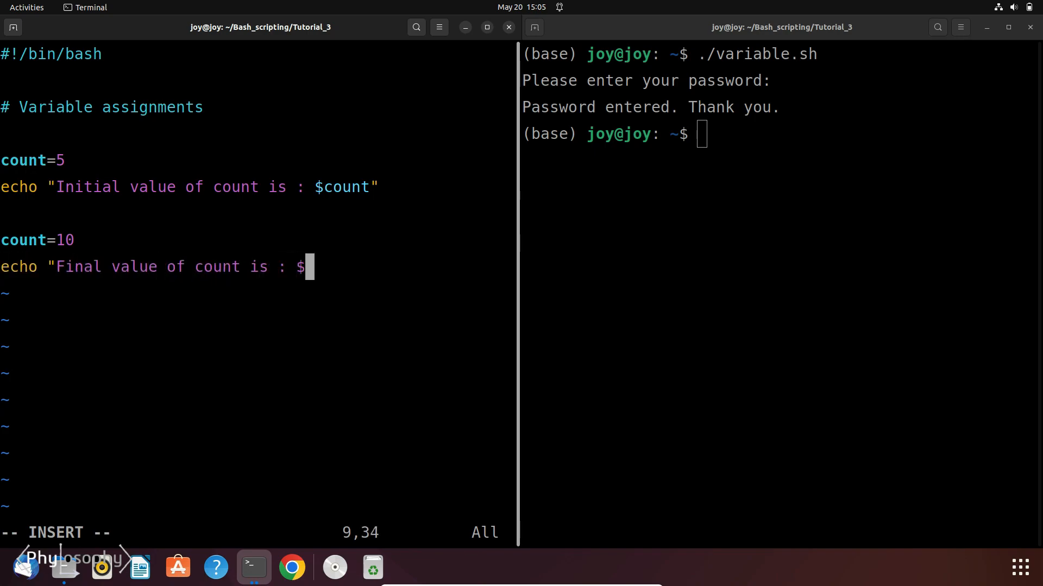
{"action": "type", "text": "count\""}
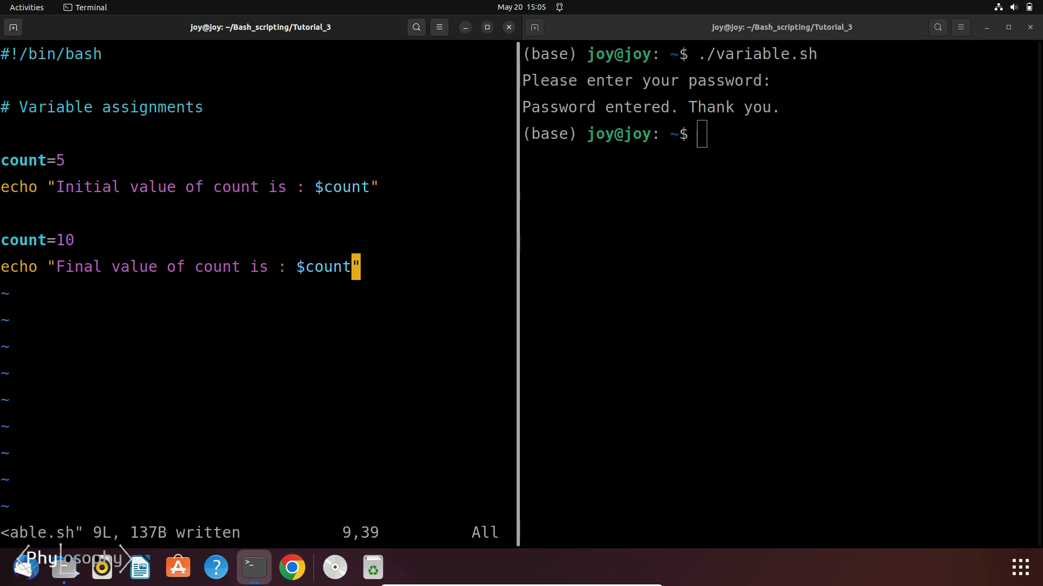
{"action": "type", "text": "./variable.sh"}
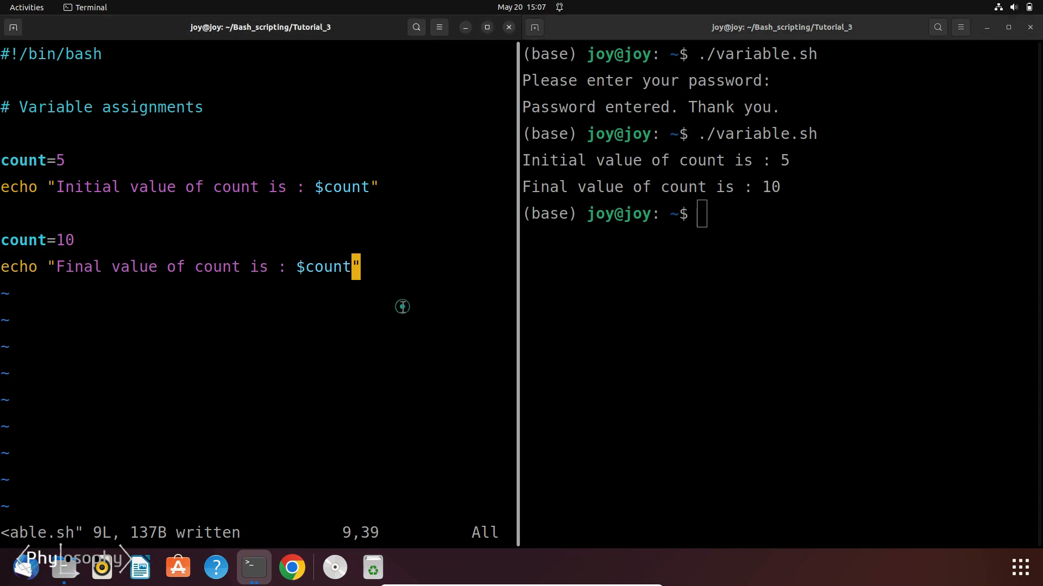
Add 'unset count' followed by echo "After unsetting, value of count is: $count".
{"action": "key", "text": "i"}
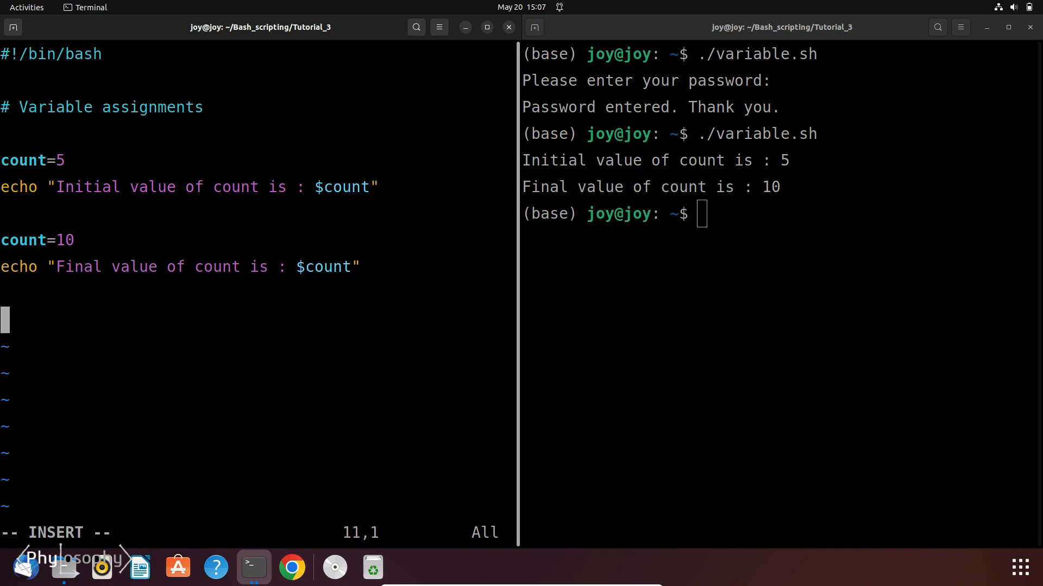
{"action": "type", "text": "unset c"}
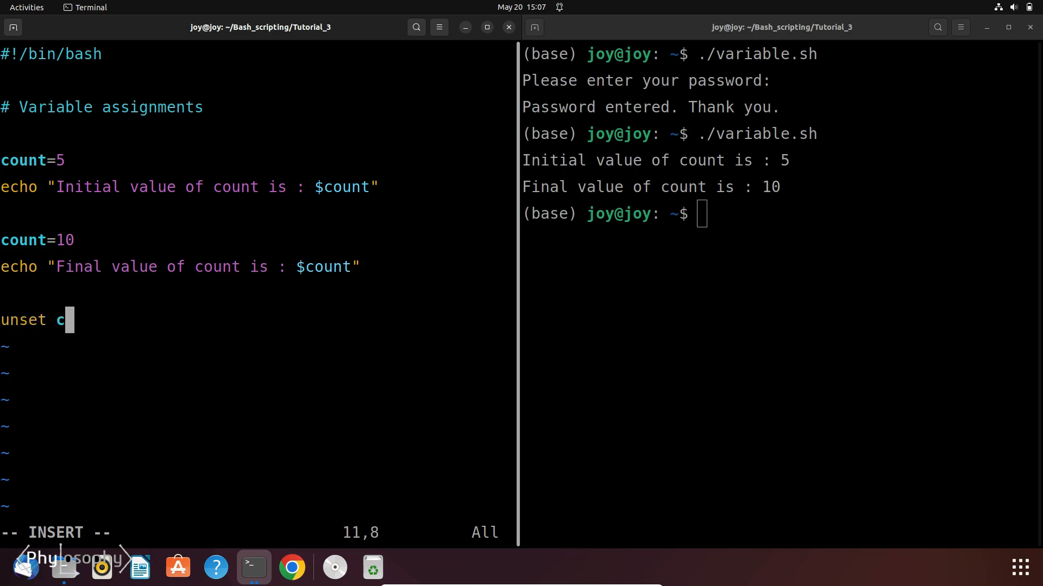
{"action": "type", "text": "ount"}
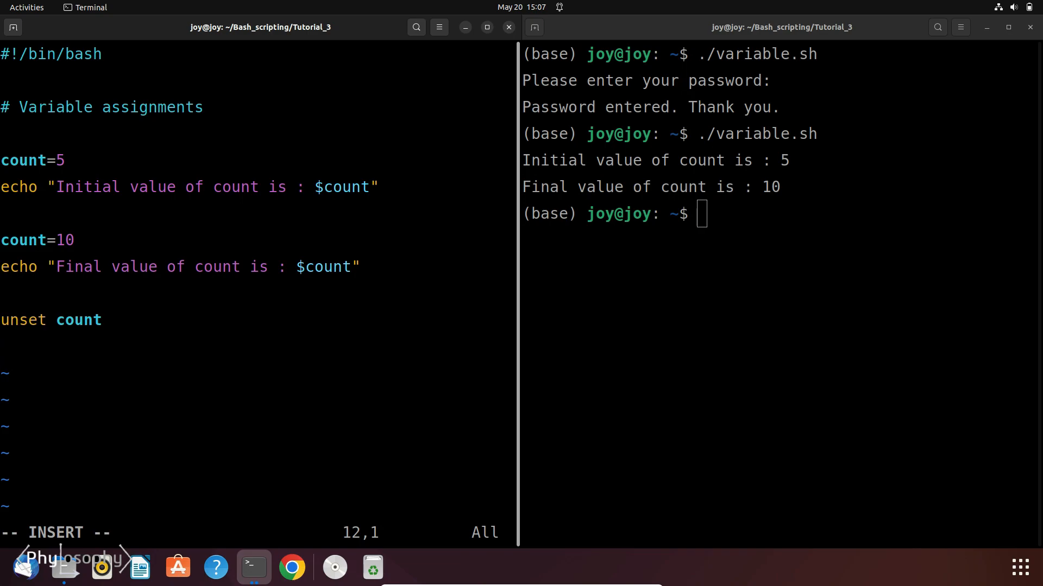
{"action": "type", "text": "ech"}
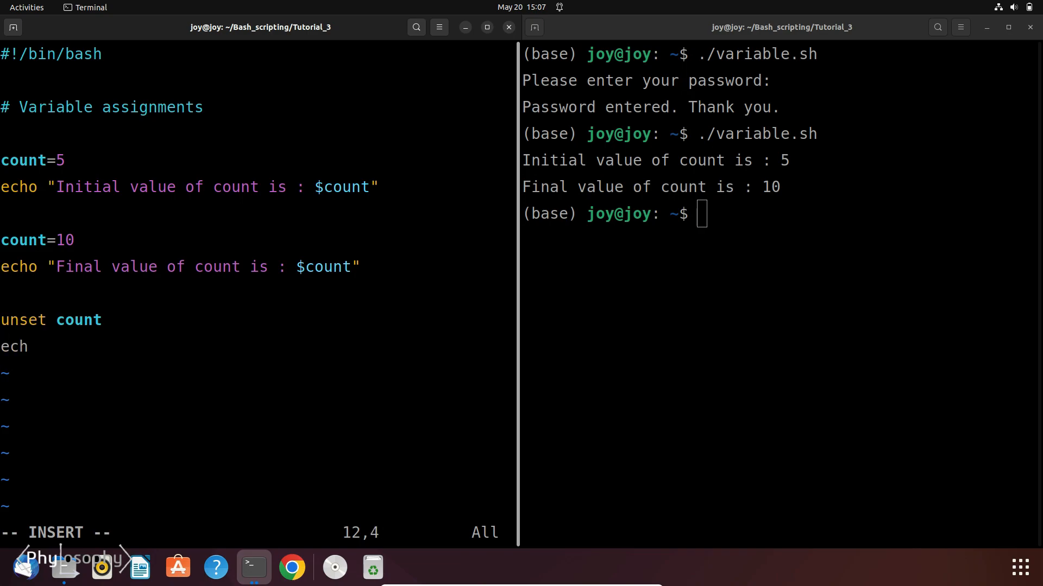
{"action": "type", "text": "o \"After"}
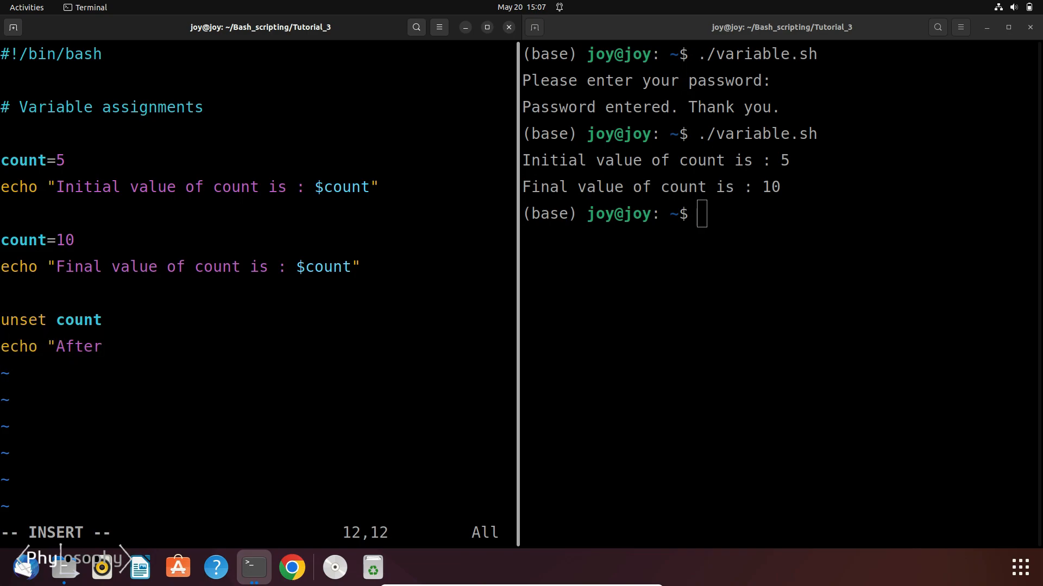
{"action": "type", "text": "unsetting, value of v"}
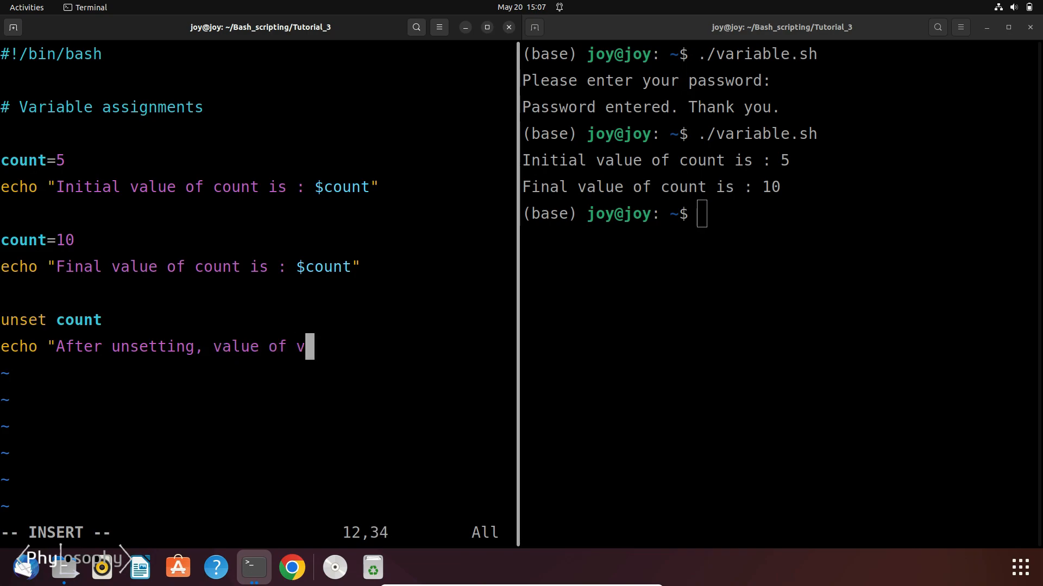
{"action": "type", "text": "count is: $"}
{"action": "type", "text": "echo \""}
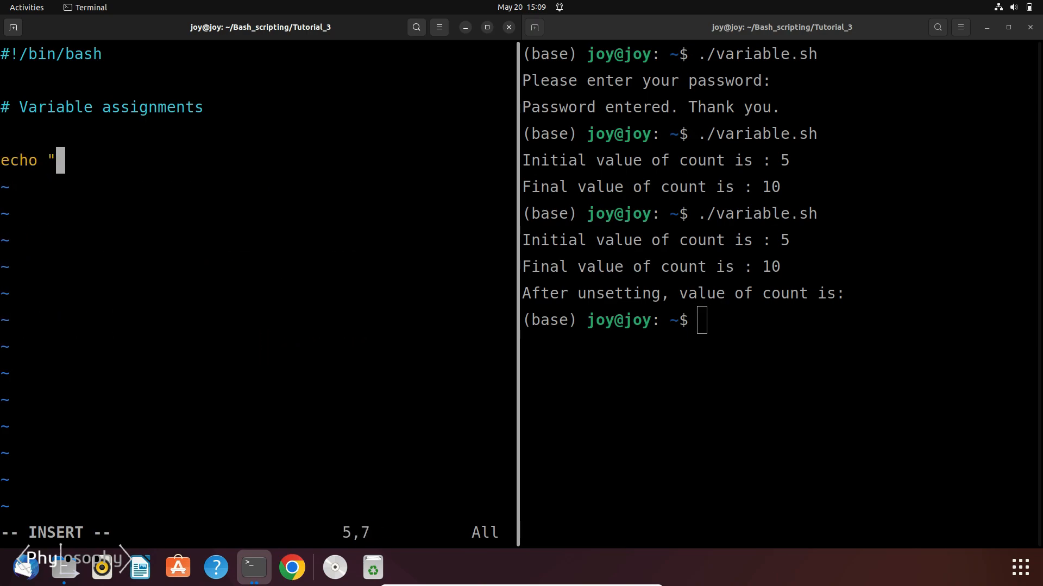
Add echo lines for Current user ($USER), Current working directory ($PWD) and Default shell ($SHELL).
{"action": "type", "text": "Current user: $USER\""}
{"action": "left_click", "coordinate": [259, 187]}
{"action": "type", "text": "echo \"Home directory: $HOME"}
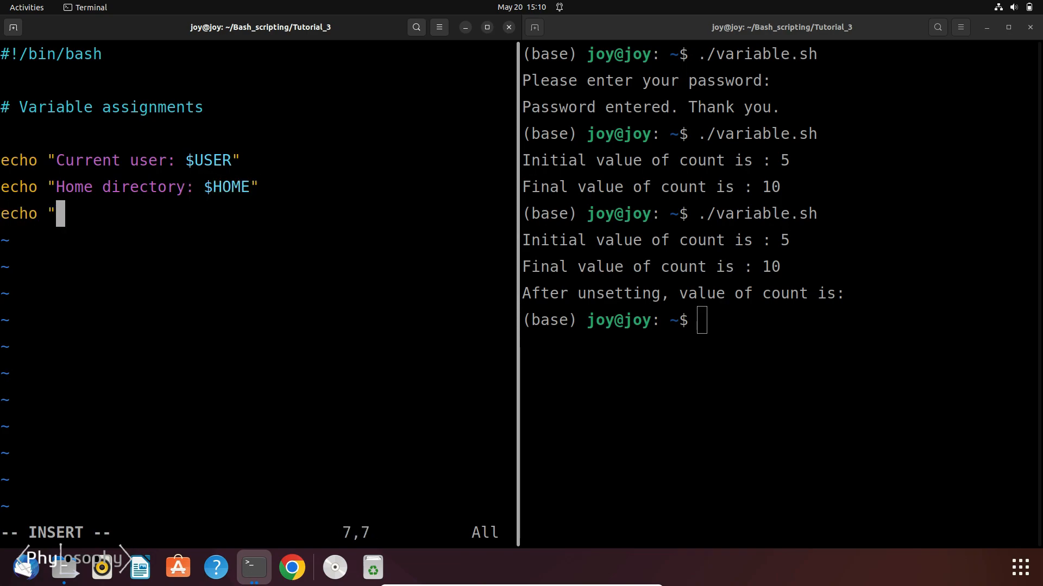
{"action": "type", "text": "Current working directory: $PWD\""}
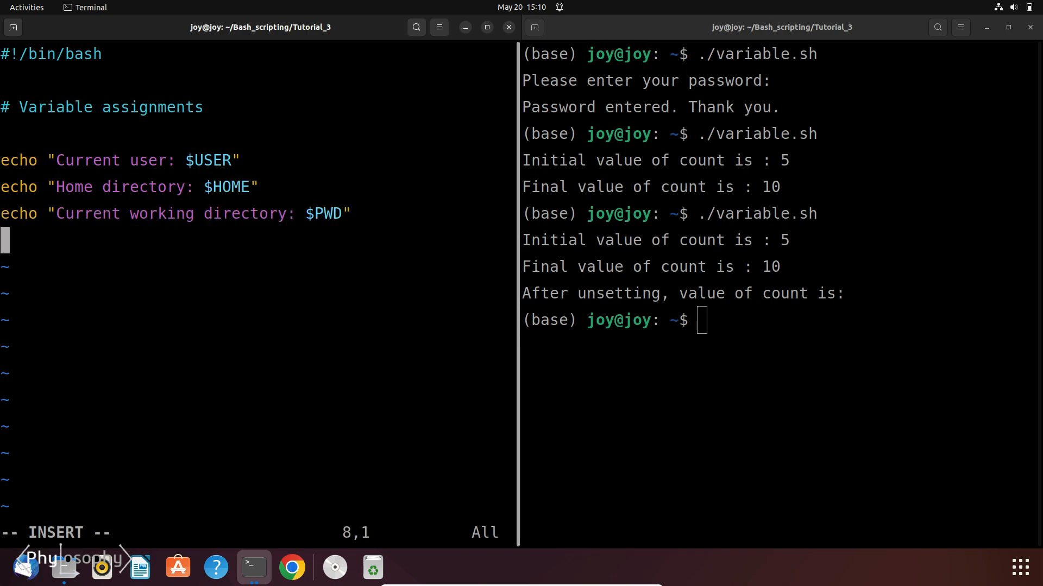
{"action": "type", "text": "echo \"Default shell: $SH"}
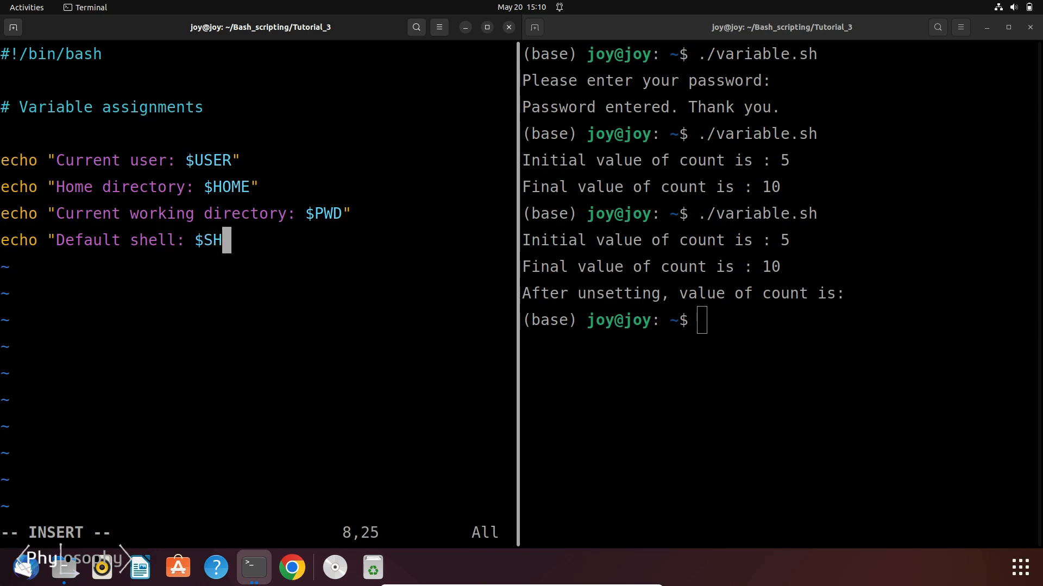
{"action": "type", "text": "ELL\""}
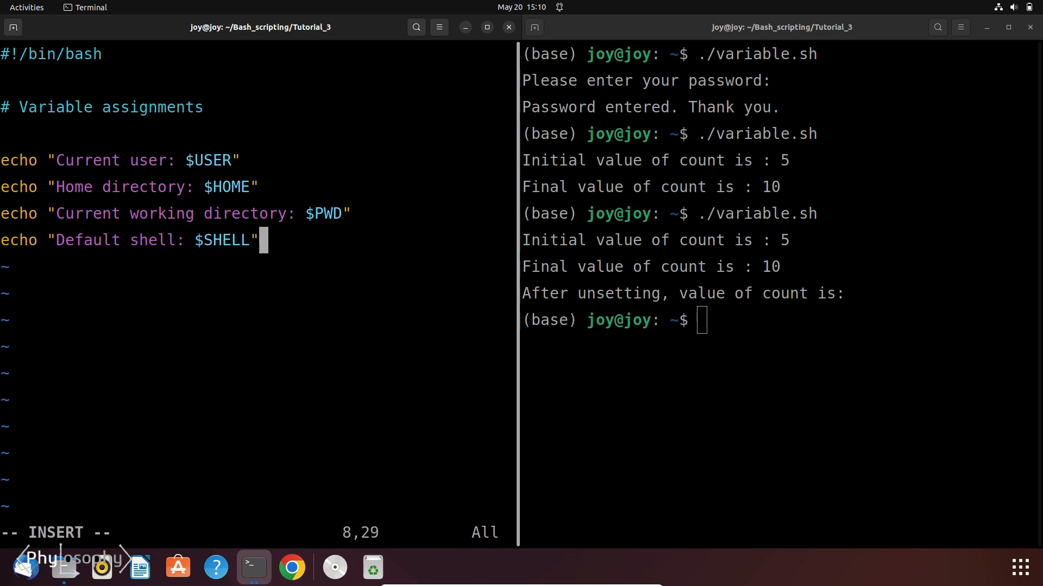